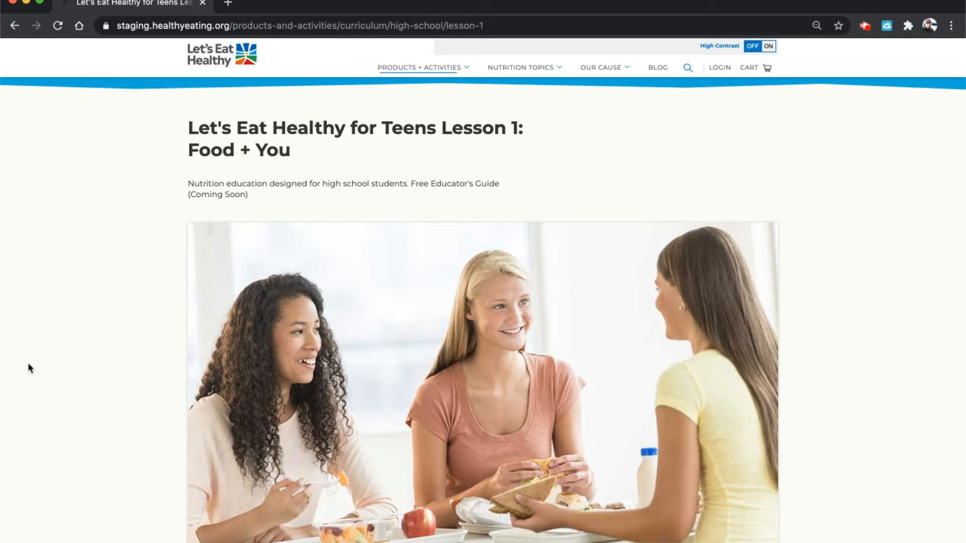
mouse_move(110, 190)
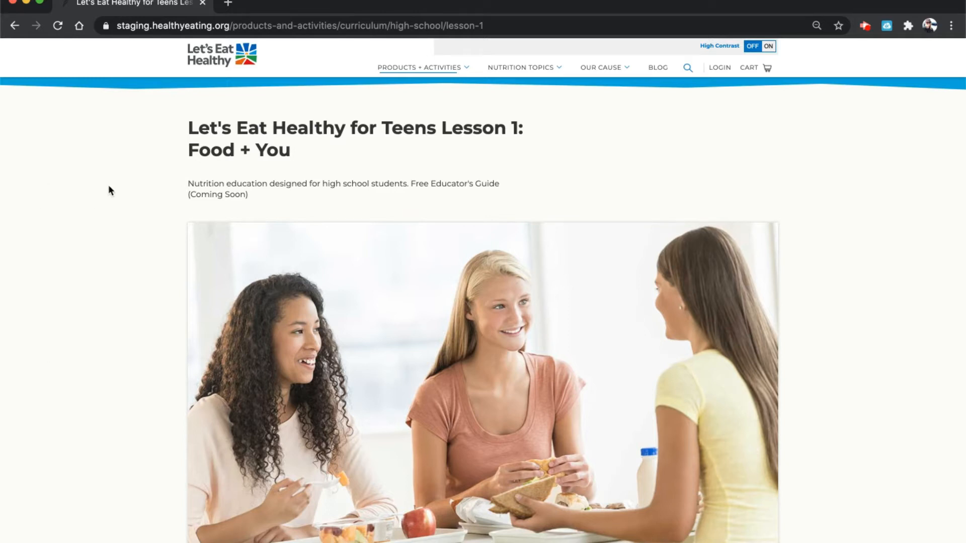
Scroll the Lesson 1: Food + You page down to the Share to Google Classroom link
scroll(down, 3)
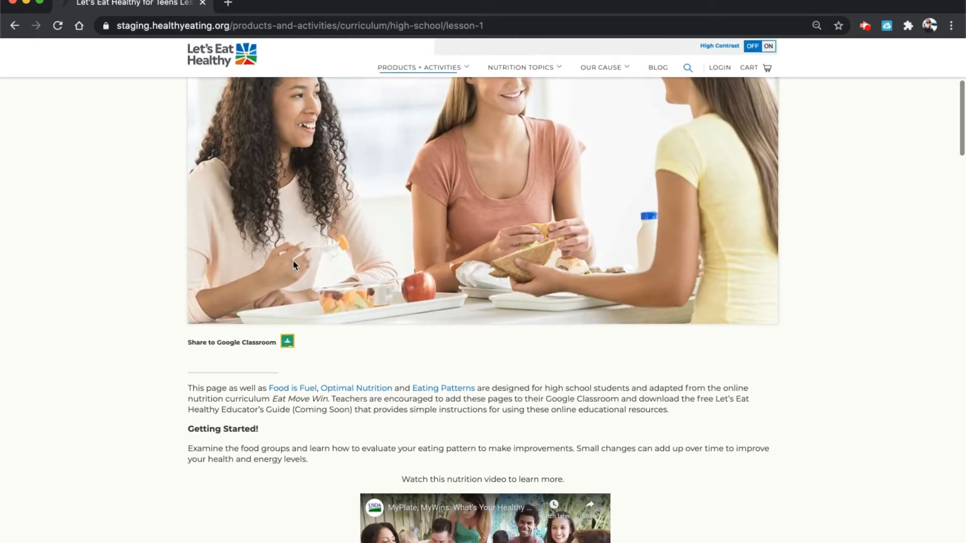
mouse_move(316, 331)
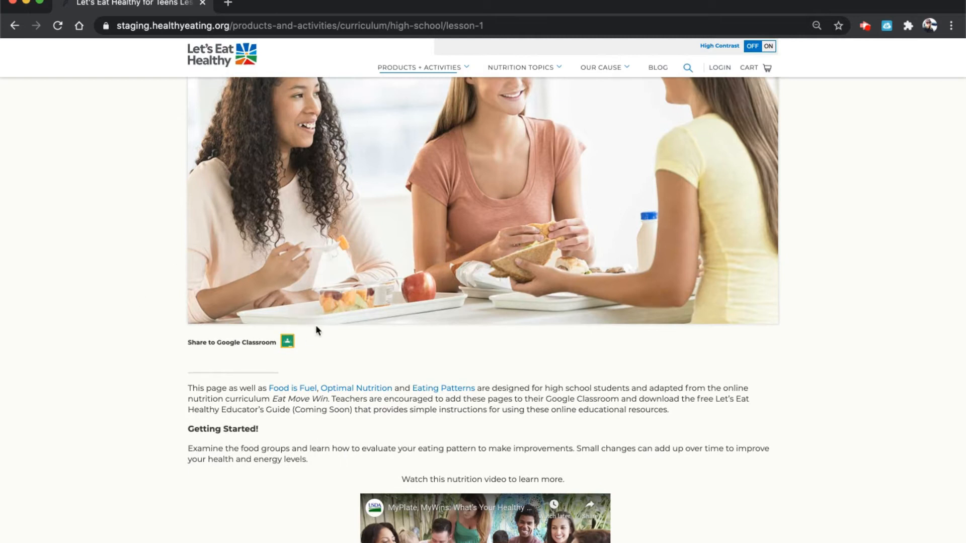
mouse_move(179, 331)
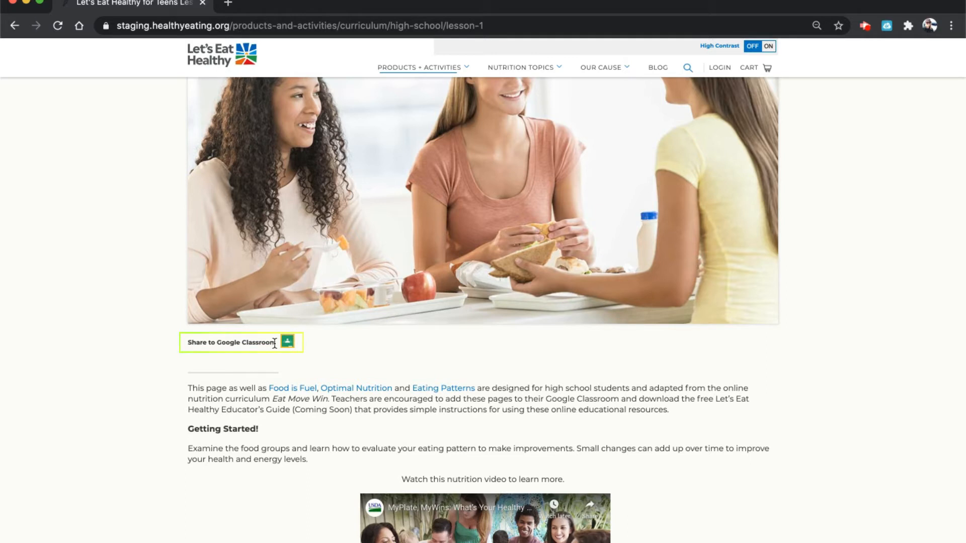
Share the lesson page to Classroom with Sample Health Class as the destination
click(287, 342)
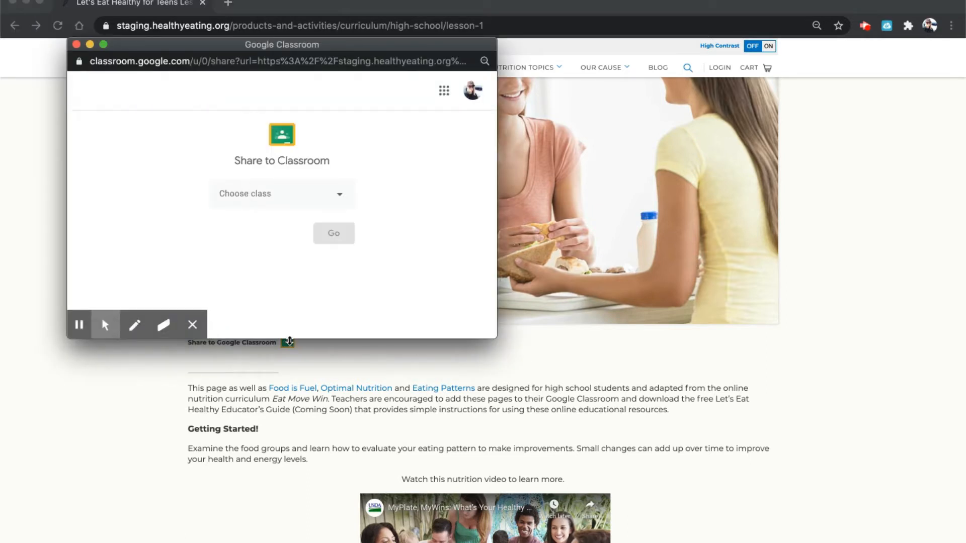
click(281, 193)
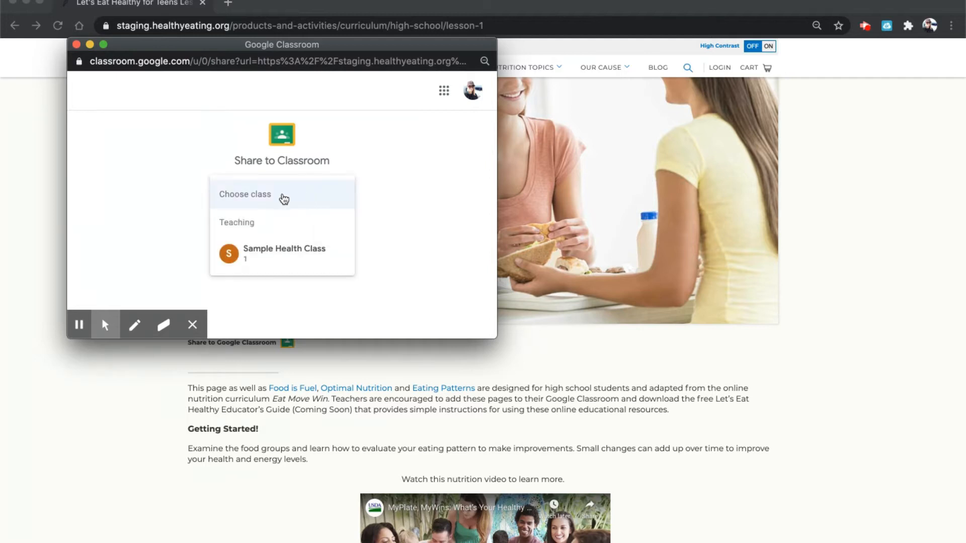
click(283, 249)
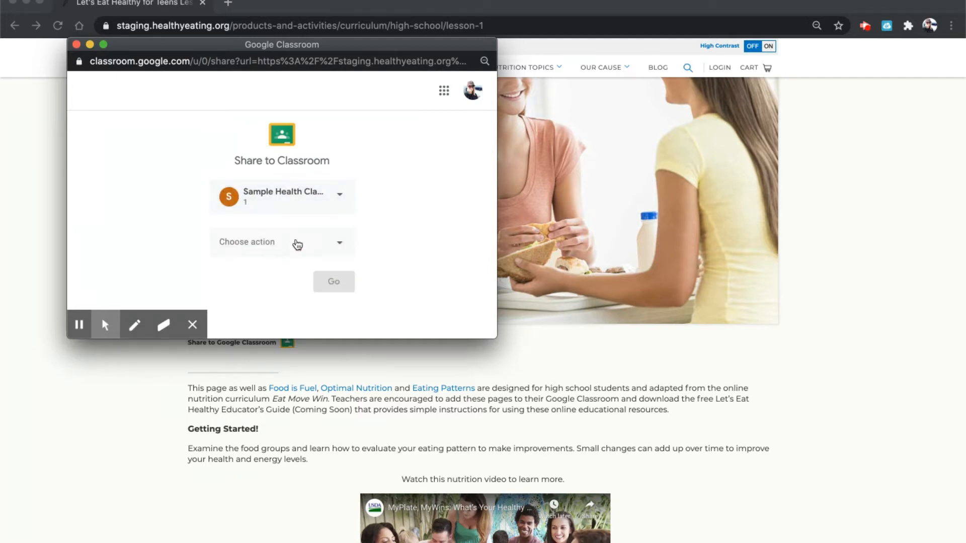
Choose Create assignment as the share action and proceed to the new assignment form
click(282, 242)
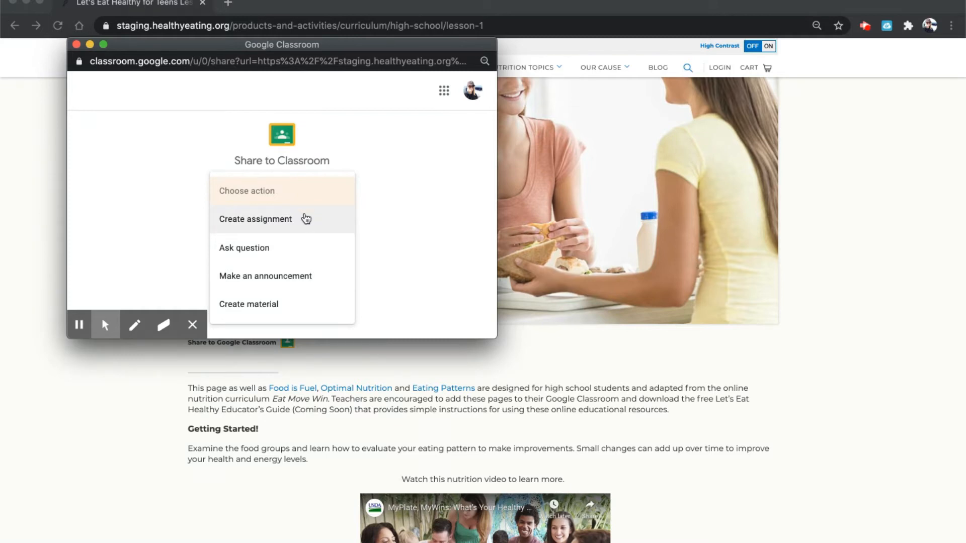
click(254, 218)
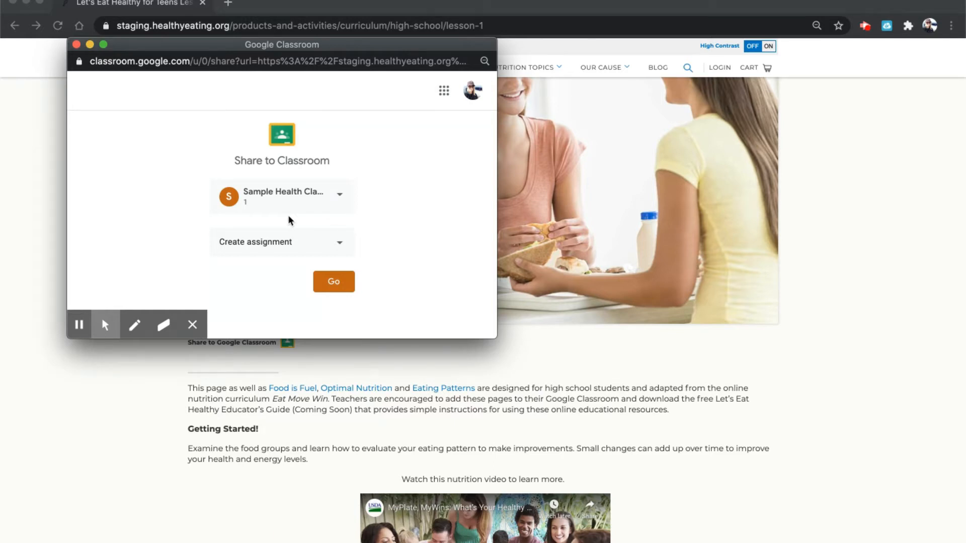
mouse_move(298, 245)
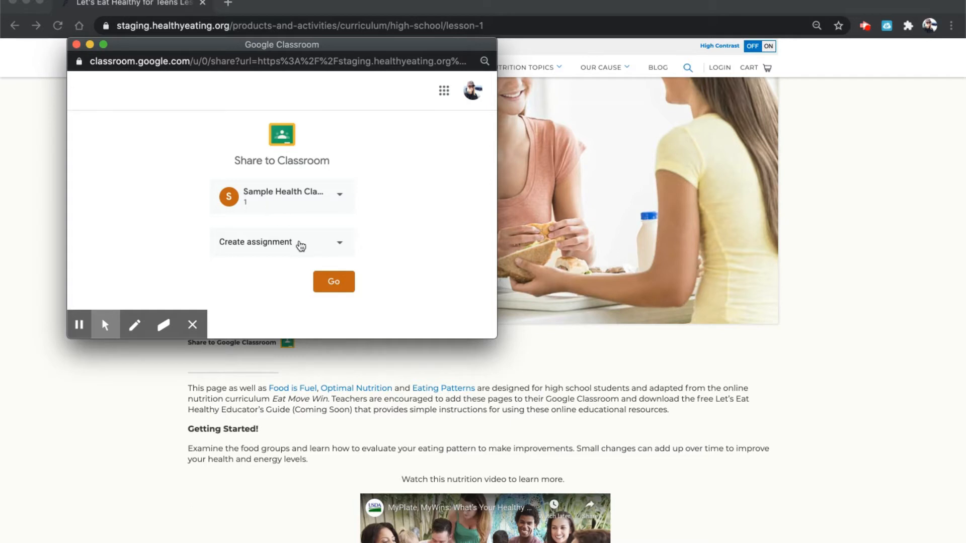
click(333, 281)
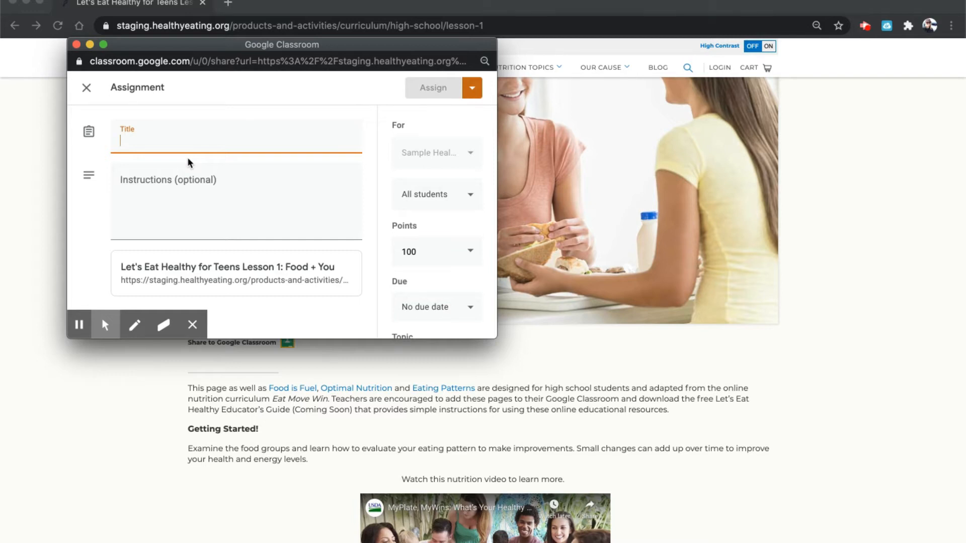
Title the assignment 'Lesson 1: Food + You'
text(Lesson 1:)
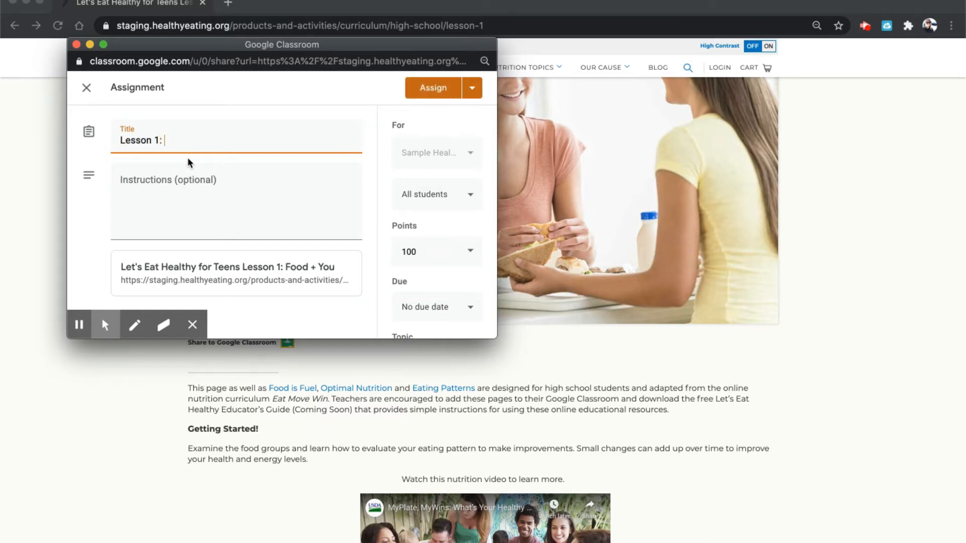
text(Food + You)
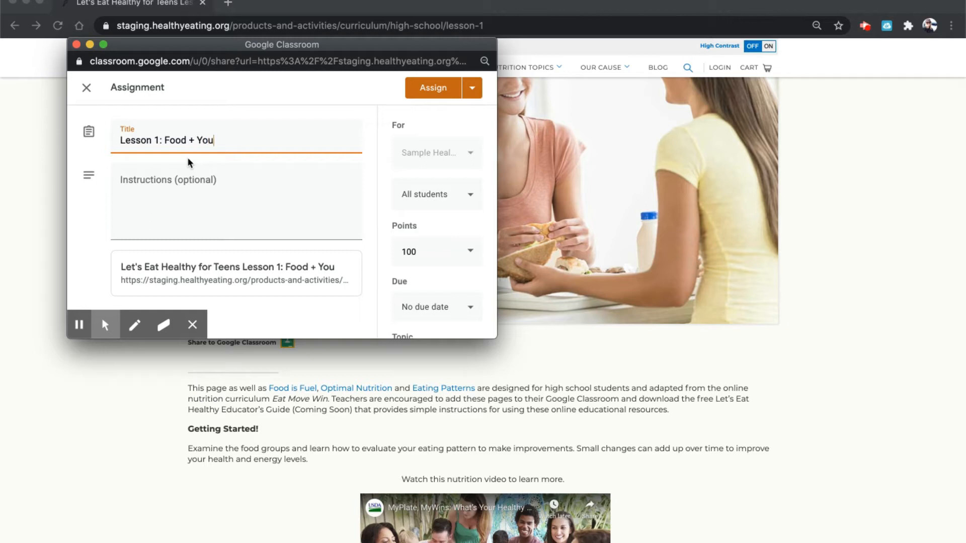
Write instructions to complete the reading and activities and submit the SMART goal in this folder
text(Please)
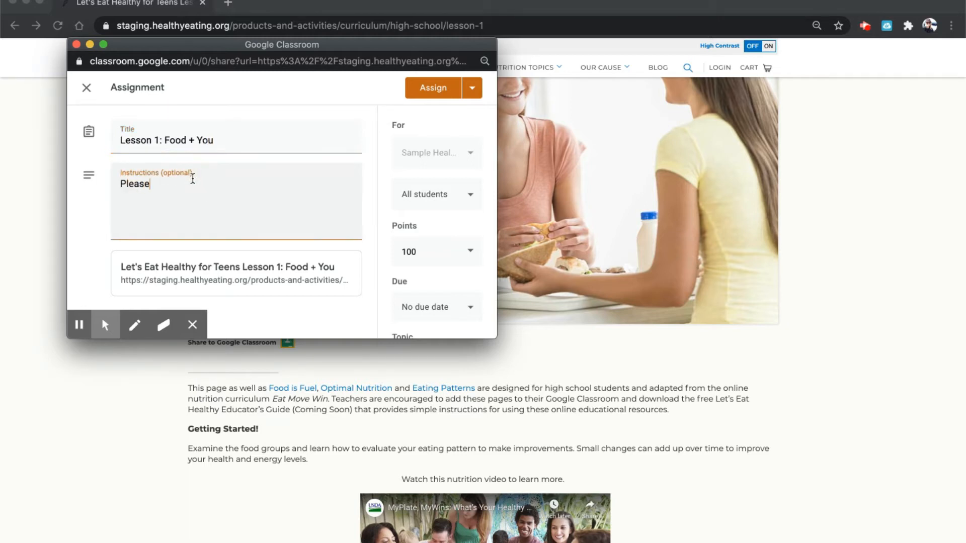
text(complete the re)
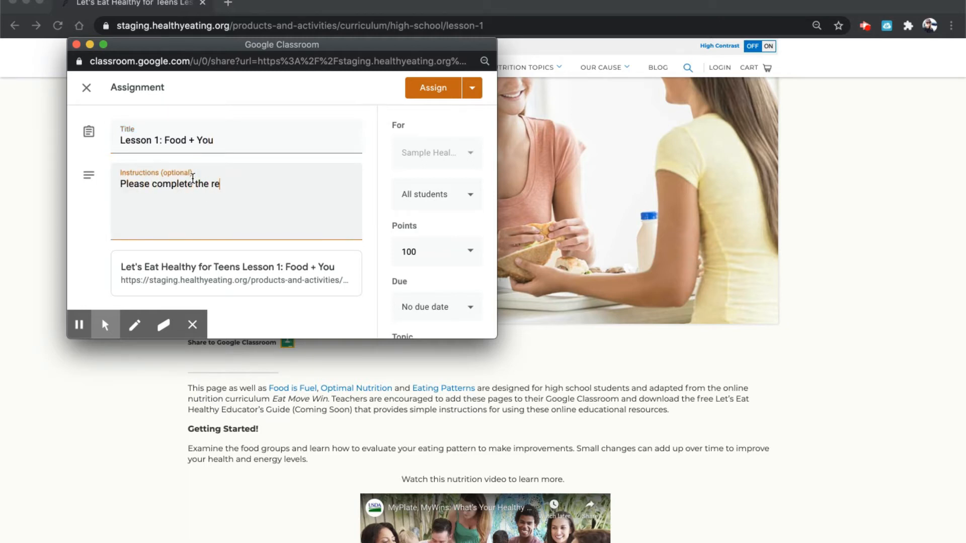
text(ading and all ac)
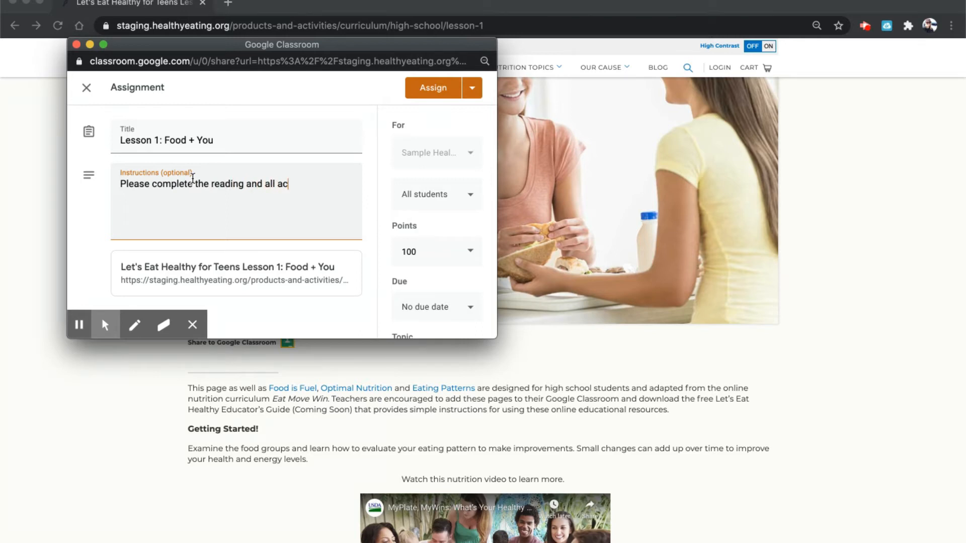
text(tivities)
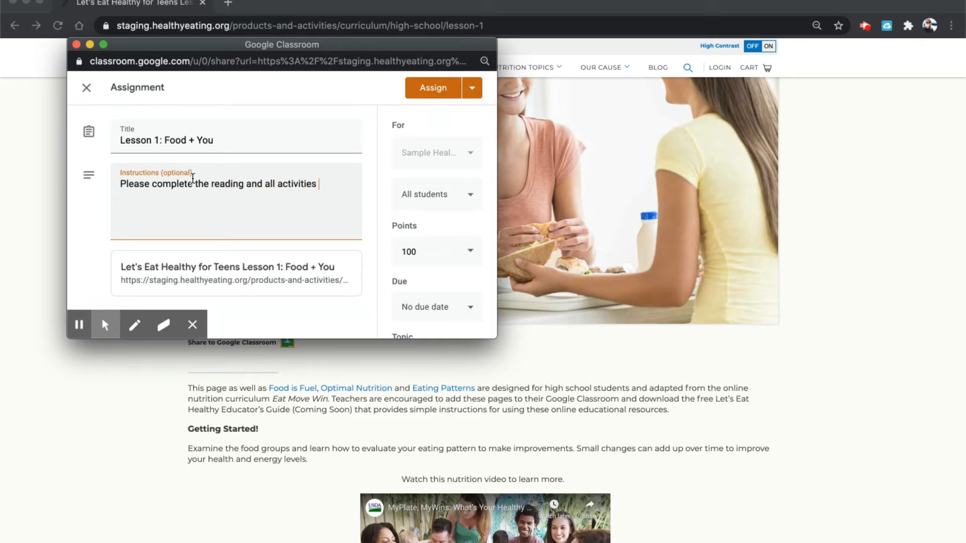
text(in this lesson. Subm)
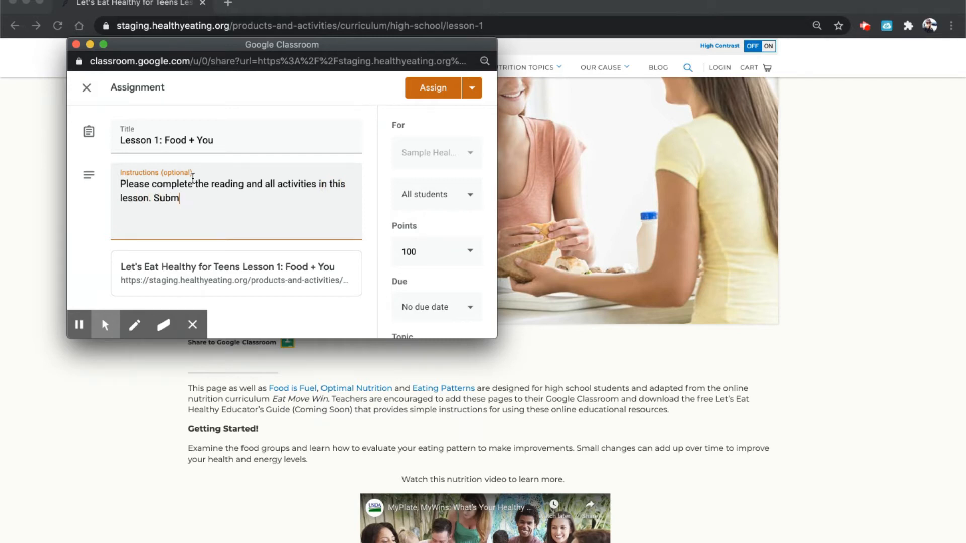
text(it)
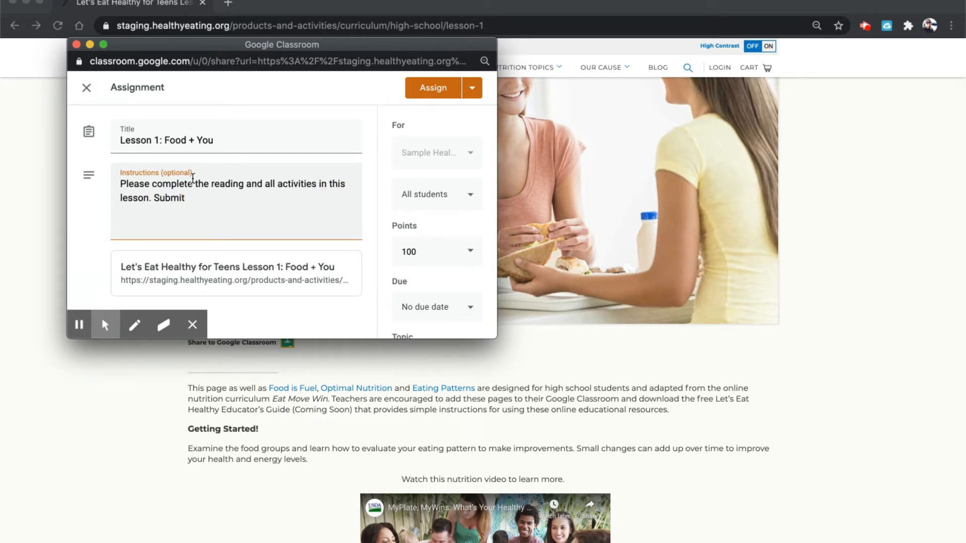
text(your SMA)
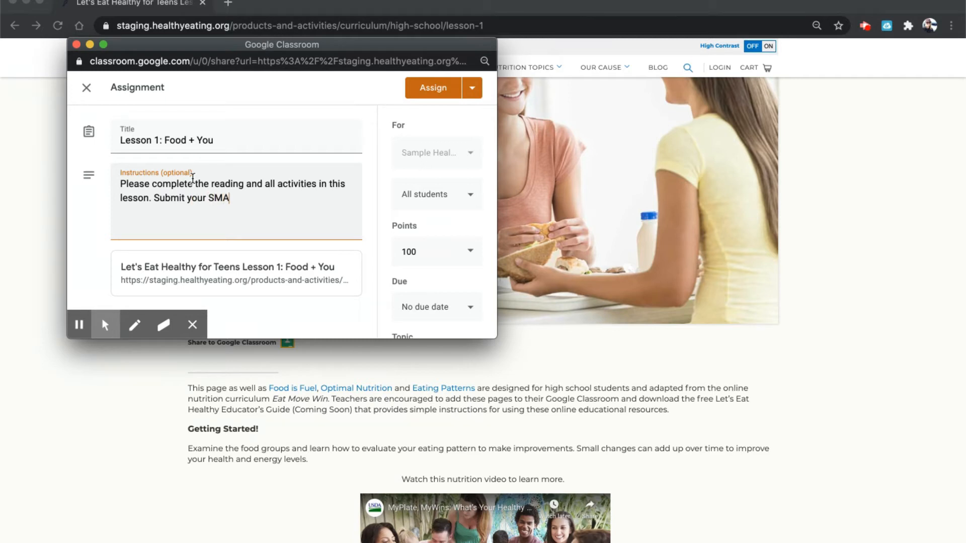
text(RT goal at the)
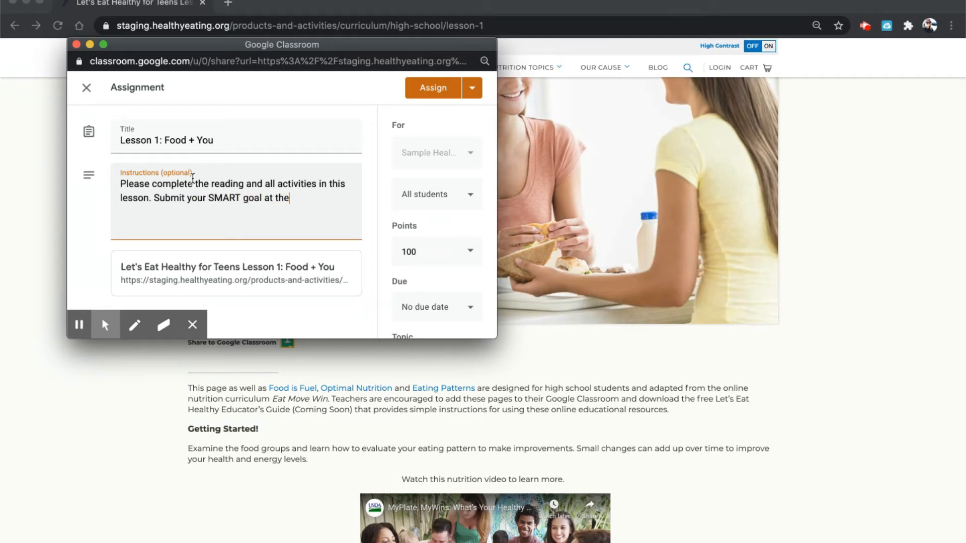
text(end of the reading)
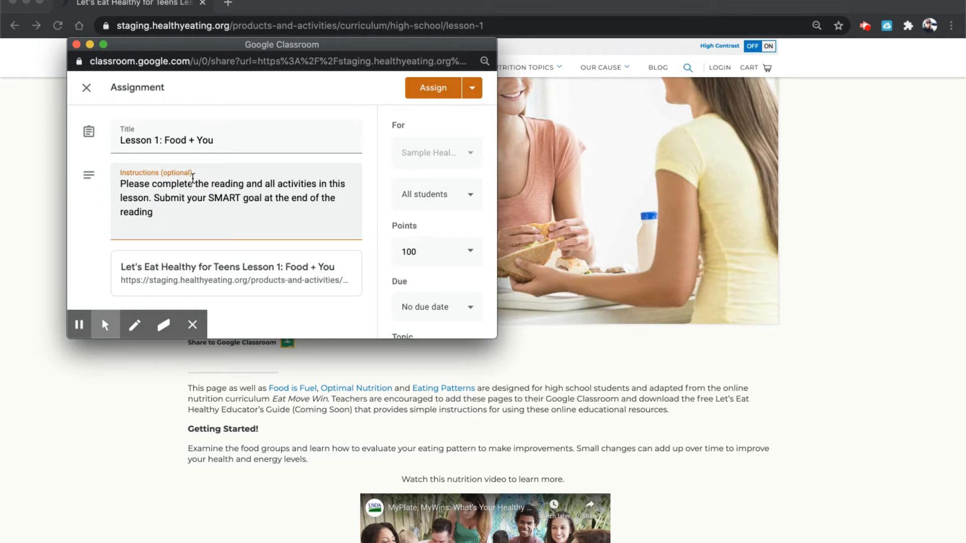
text(in this fo)
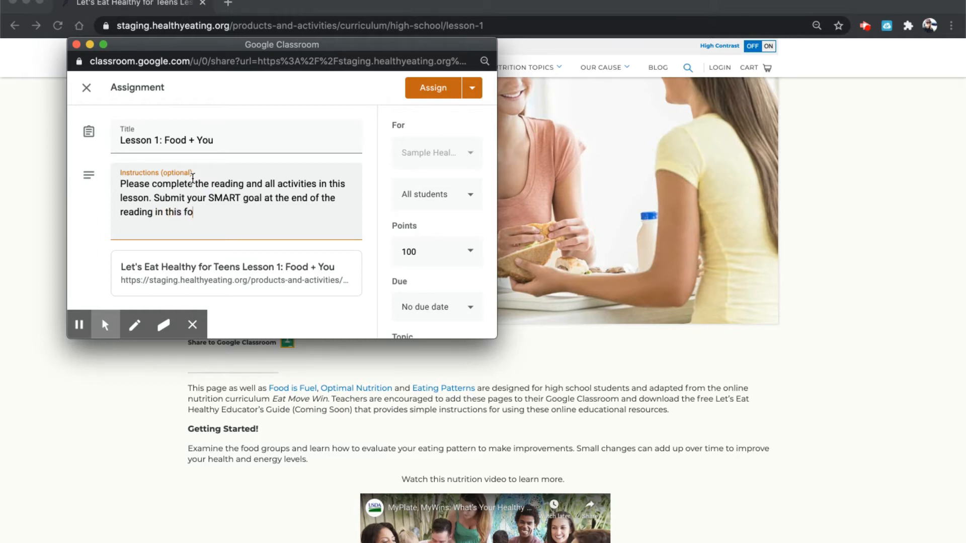
text(lder.)
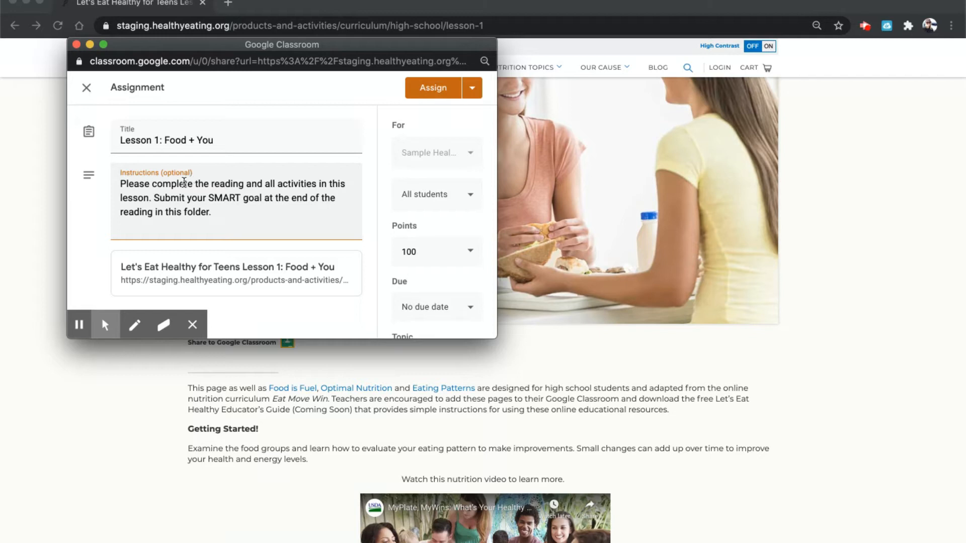
mouse_move(203, 266)
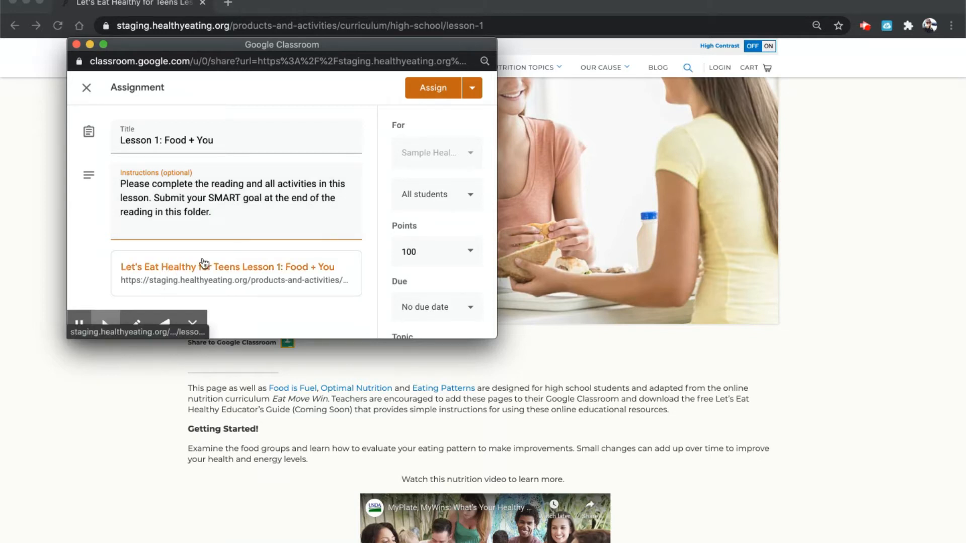
Set the assignment to 10 points and file it under the Let's Eat Healthy L1 topic
scroll(down, 3)
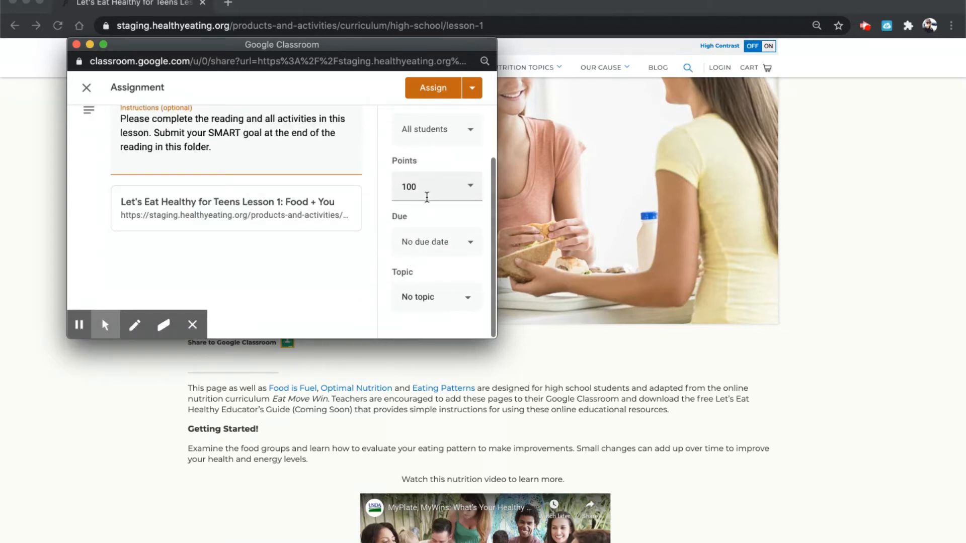
text(10)
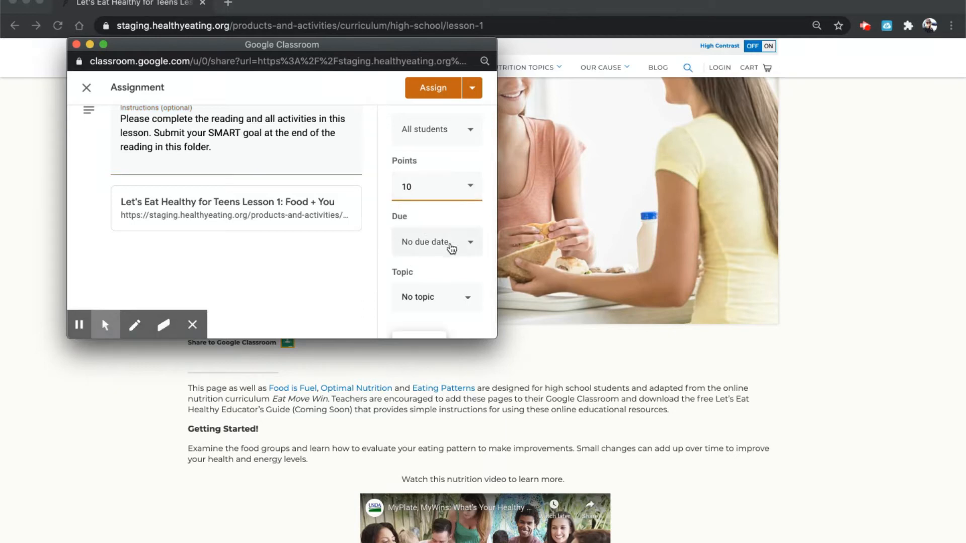
click(437, 242)
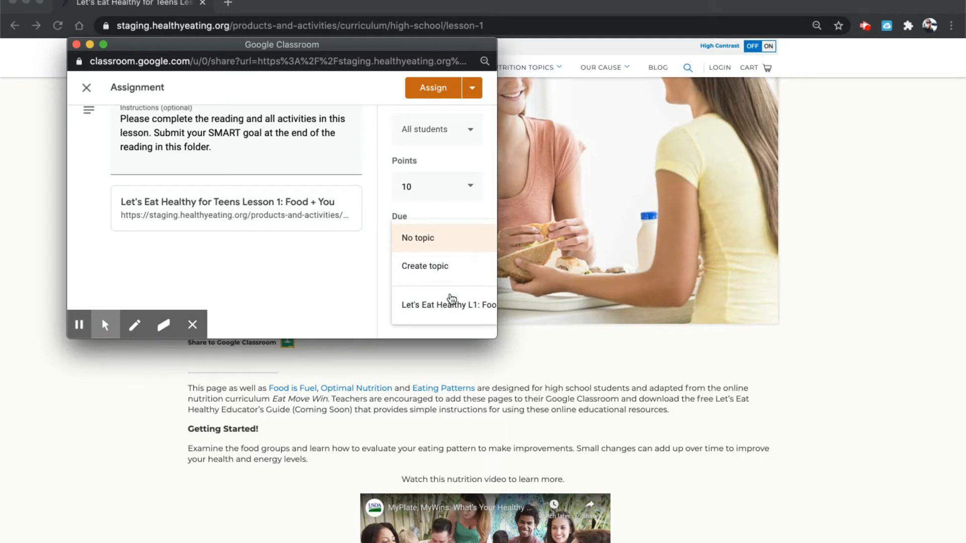
mouse_move(433, 269)
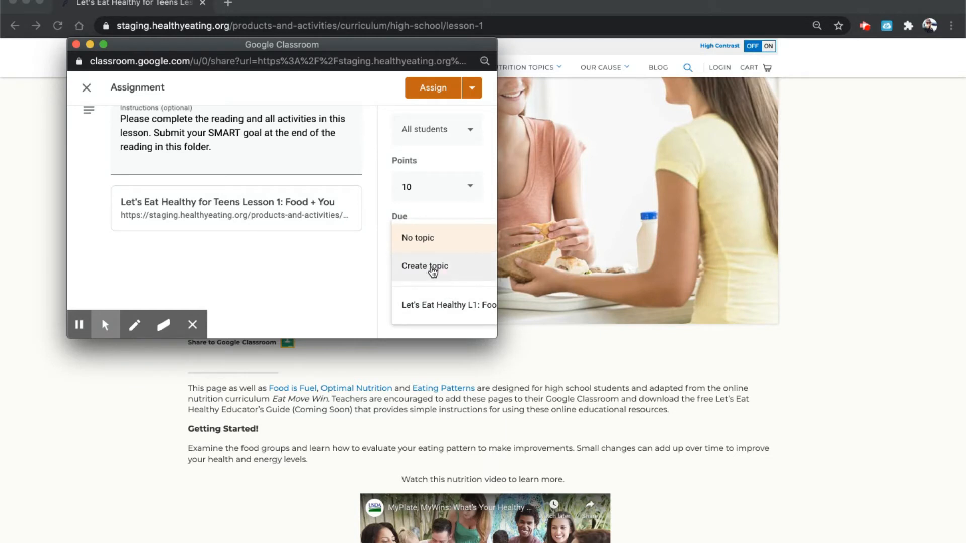
mouse_move(411, 309)
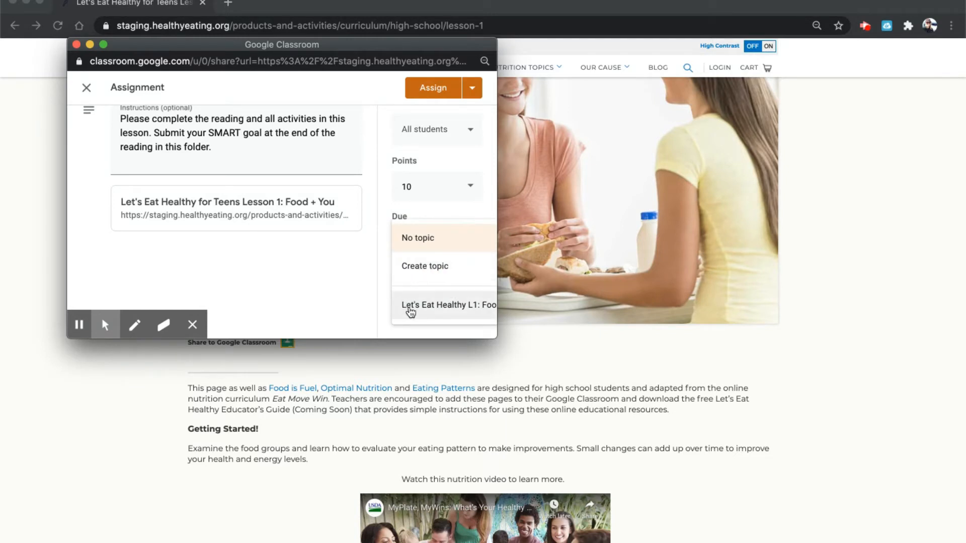
mouse_move(433, 309)
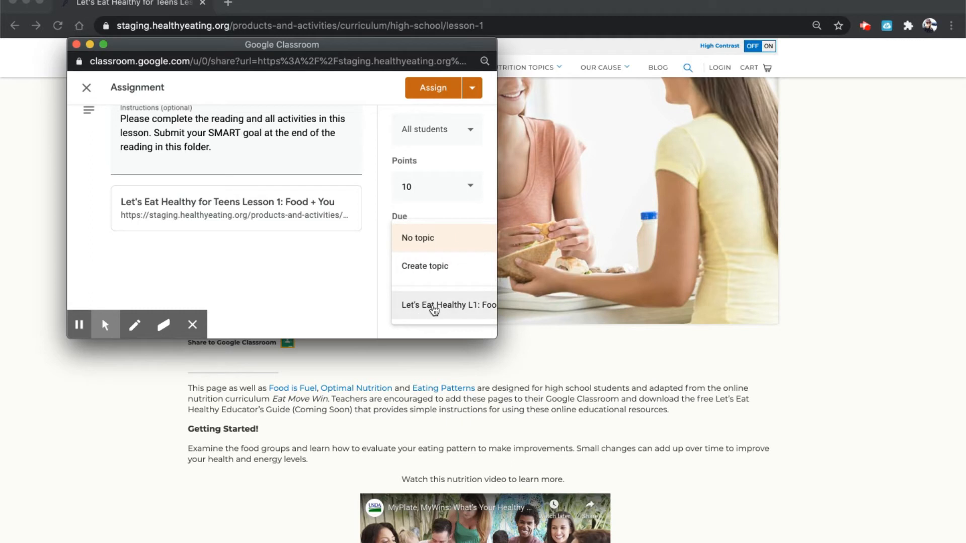
click(447, 304)
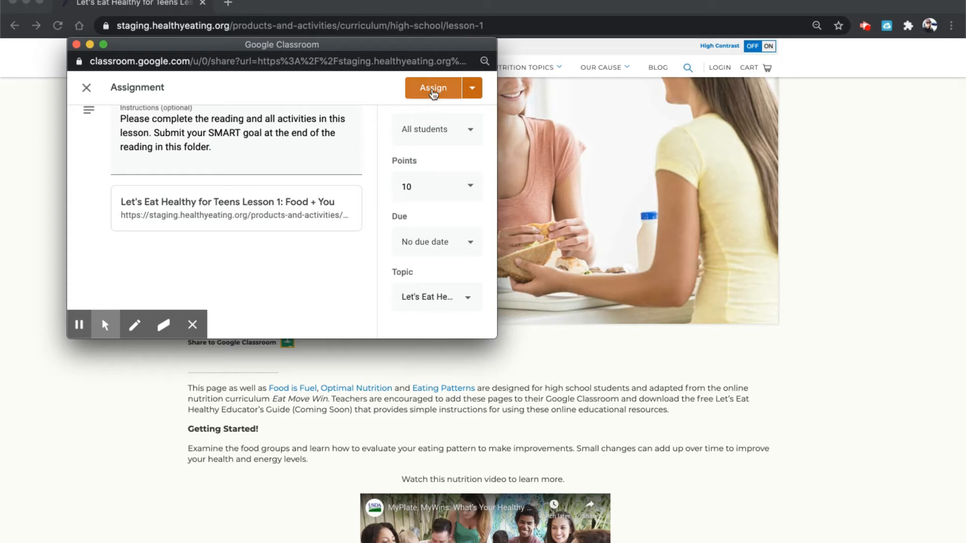
Assign the lesson to Sample Health Class and view it on the class's Classwork page
click(433, 88)
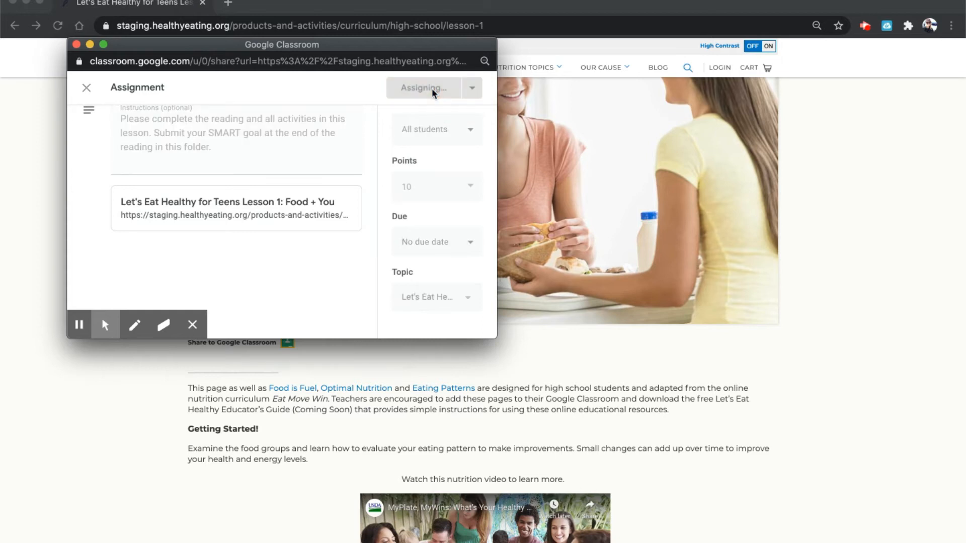
click(422, 88)
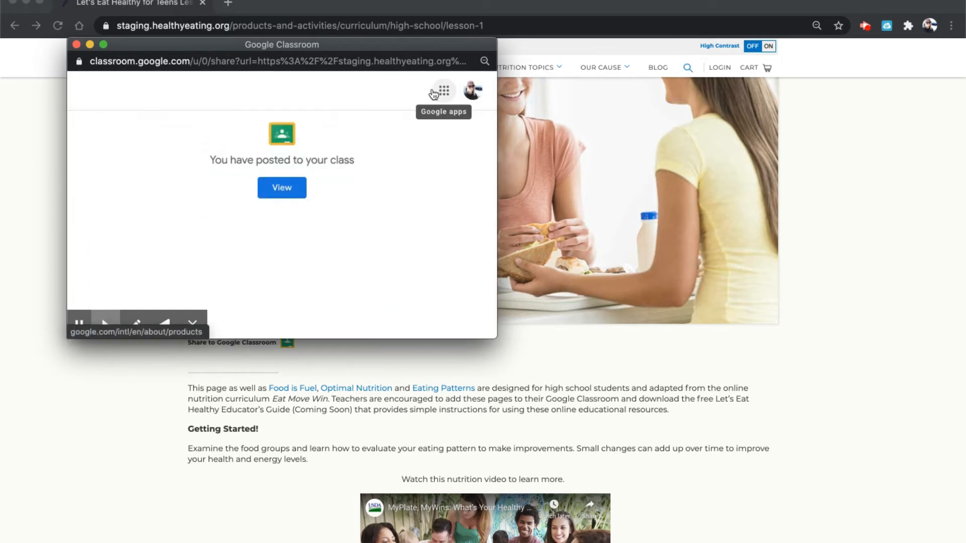
click(282, 188)
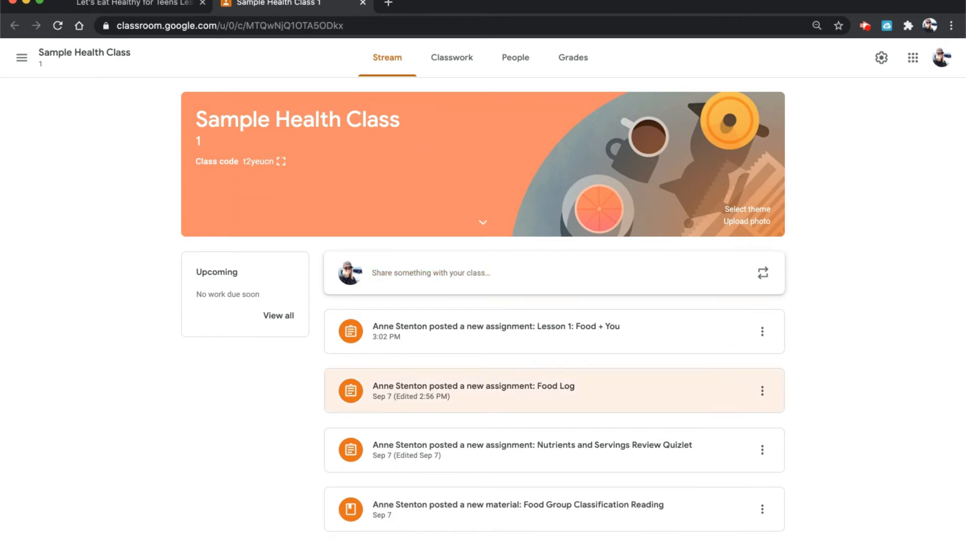
mouse_move(457, 539)
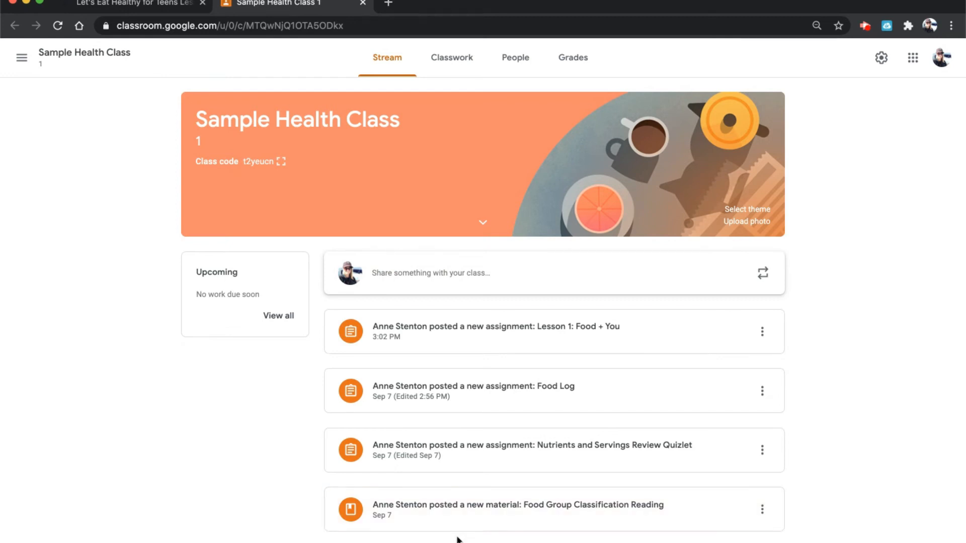
mouse_move(389, 186)
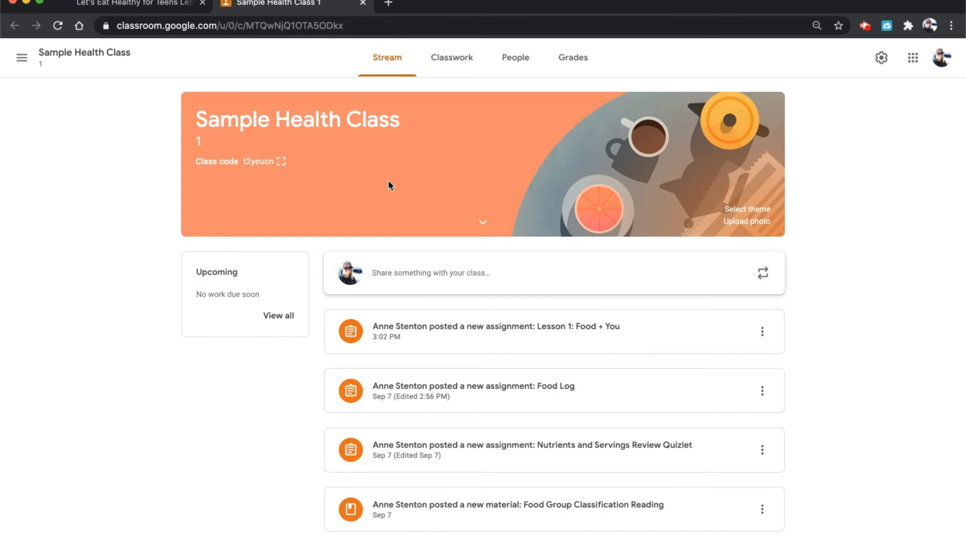
mouse_move(437, 47)
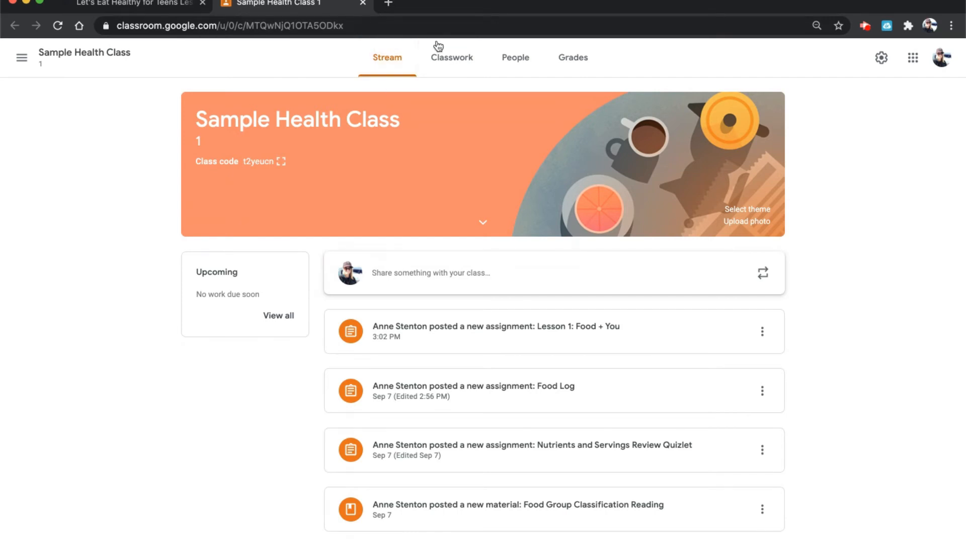
click(452, 57)
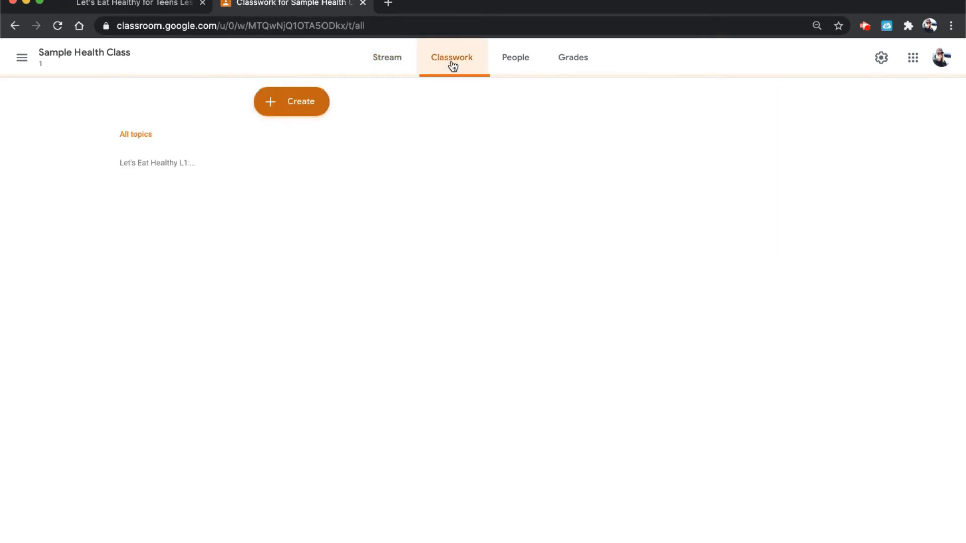
Load the Classwork page listing Lesson 1 under the Let's Eat Healthy L1: Food + You topic
click(451, 58)
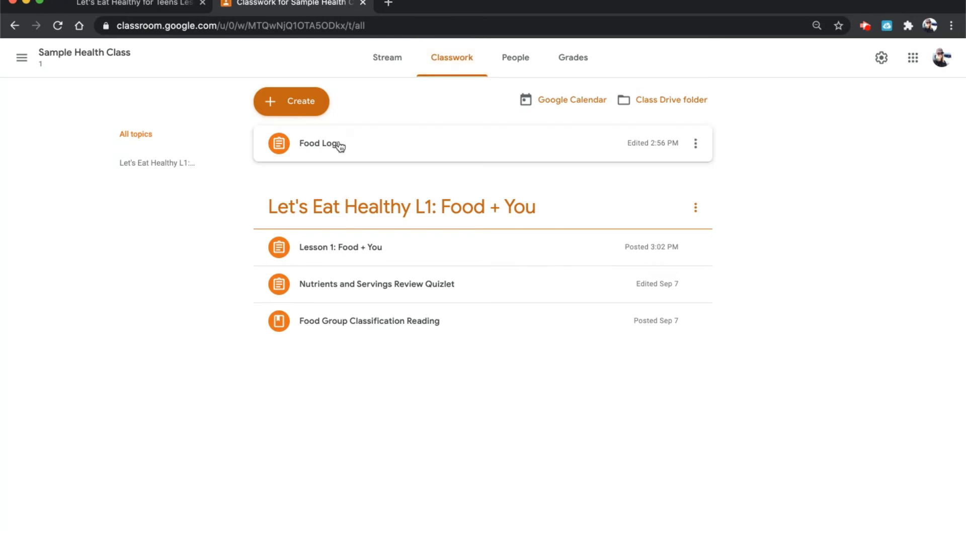
mouse_move(425, 223)
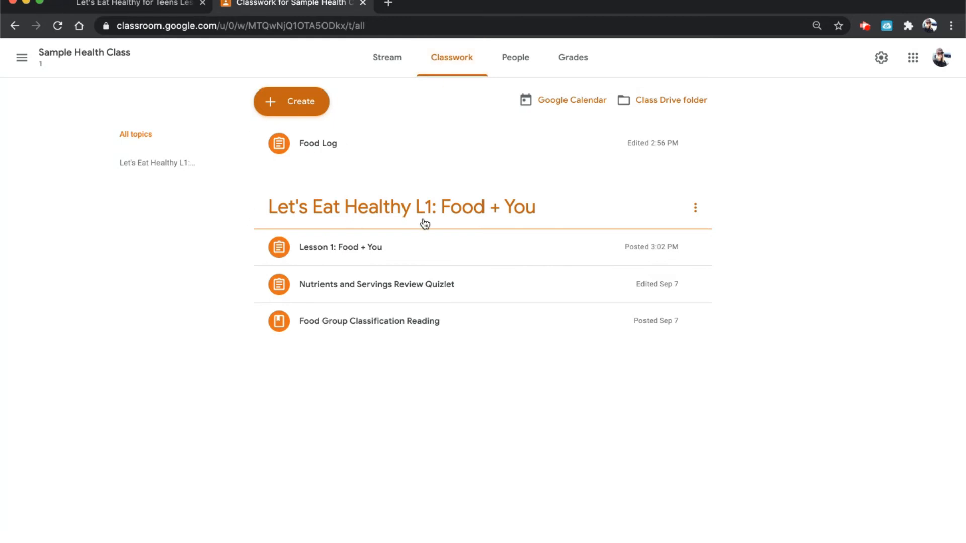
mouse_move(248, 247)
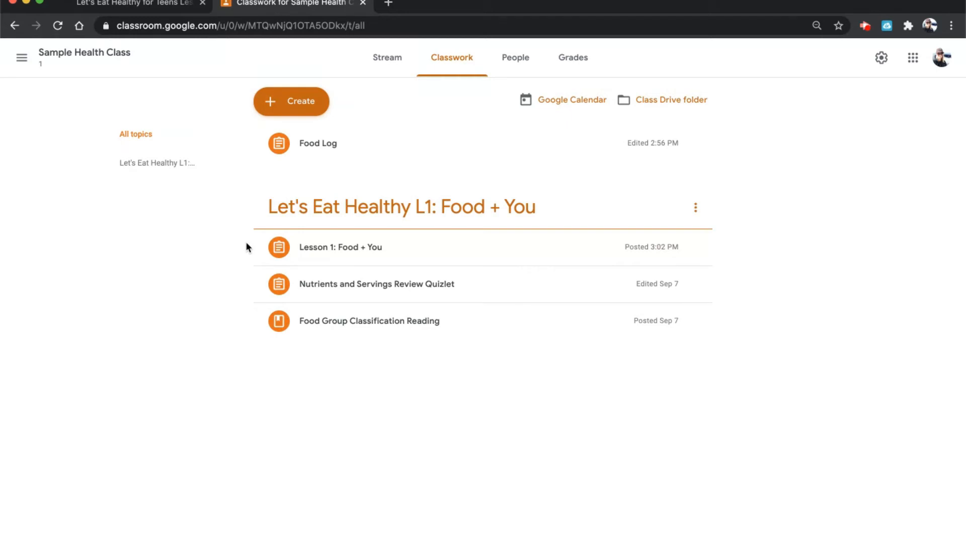
mouse_move(252, 285)
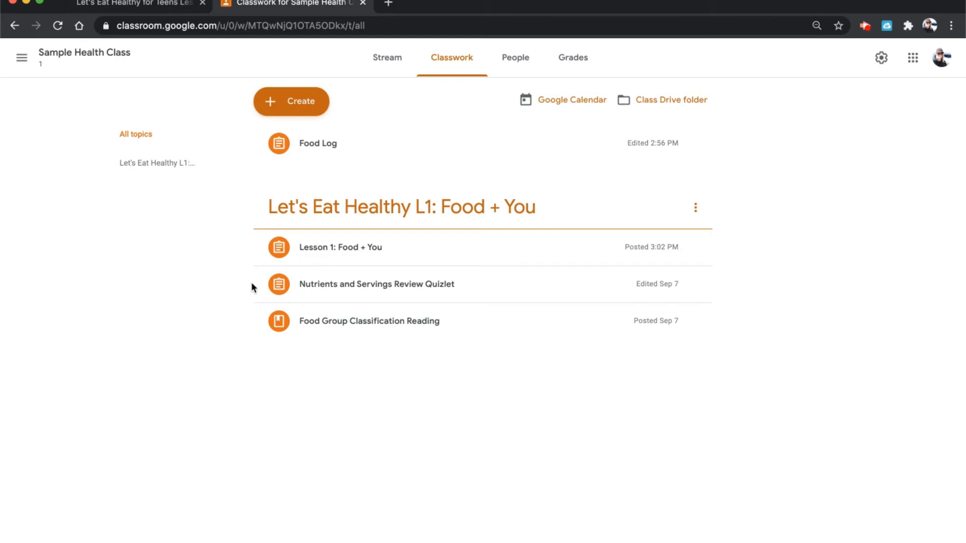
mouse_move(258, 289)
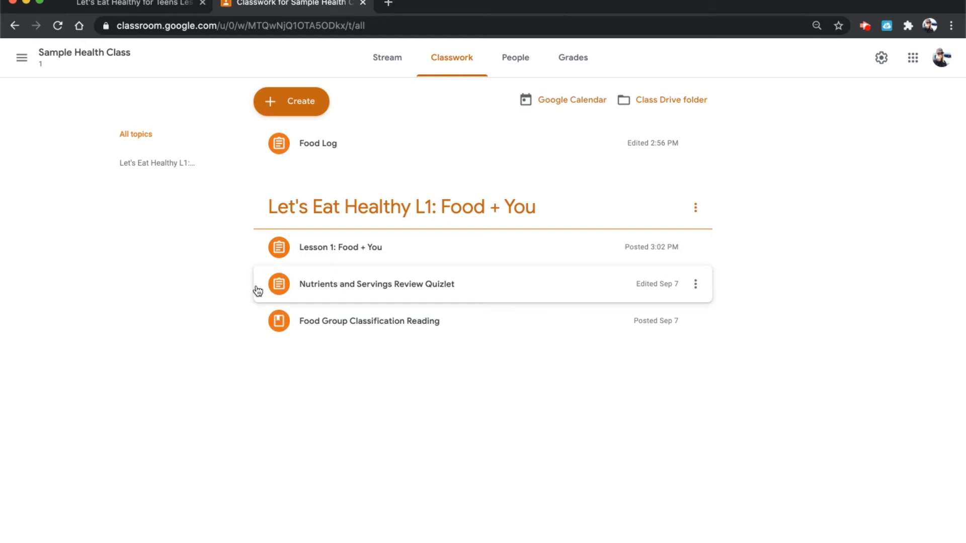
mouse_move(259, 329)
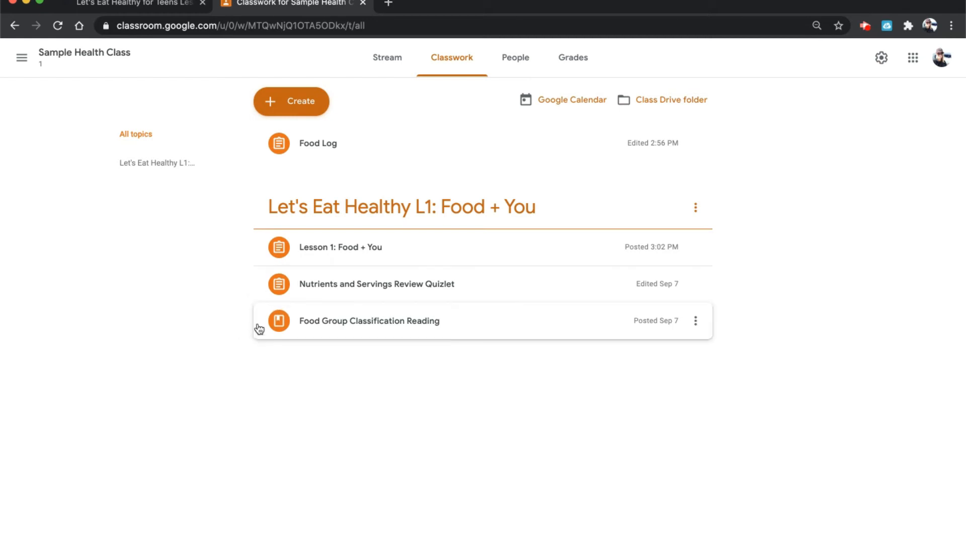
mouse_move(261, 339)
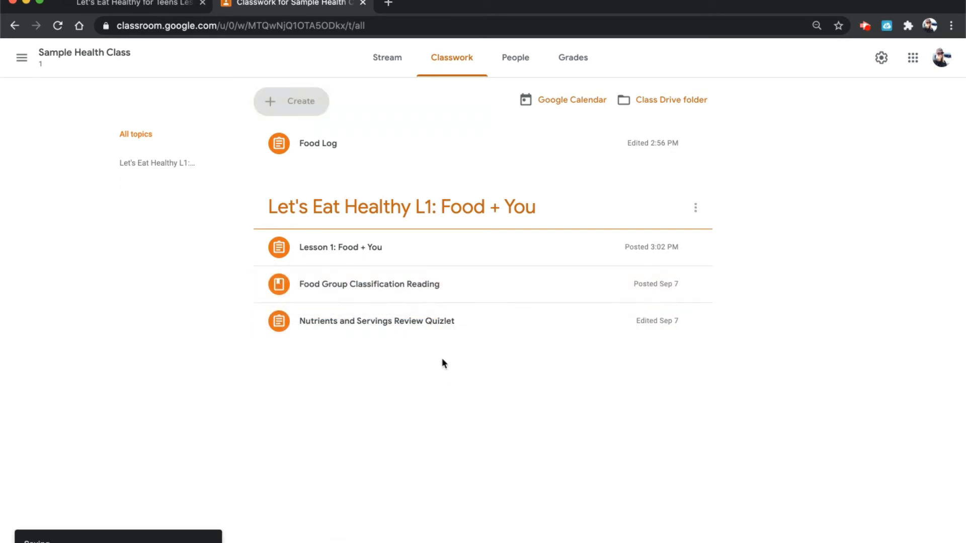
mouse_move(696, 250)
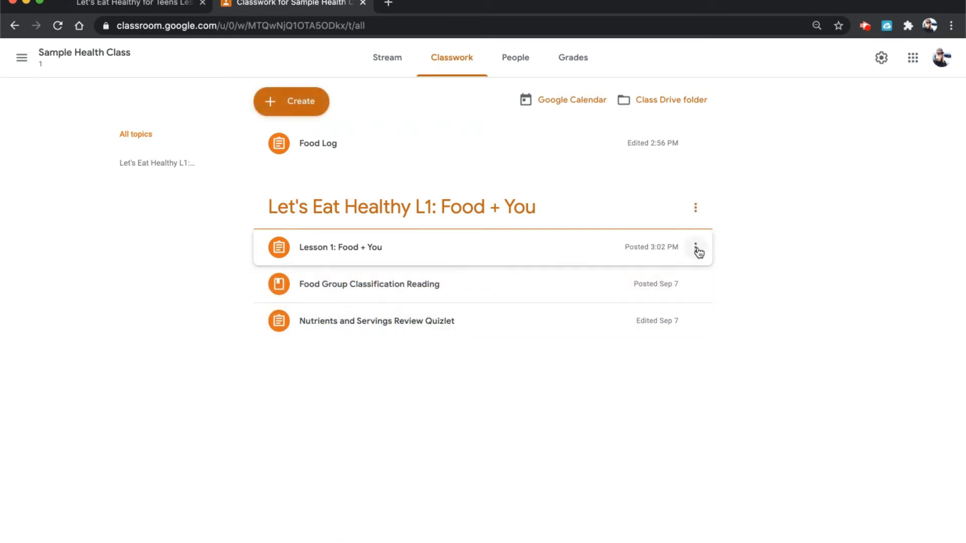
Expand the Lesson 1 assignment and open its attached Let's Eat Healthy lesson link
click(695, 248)
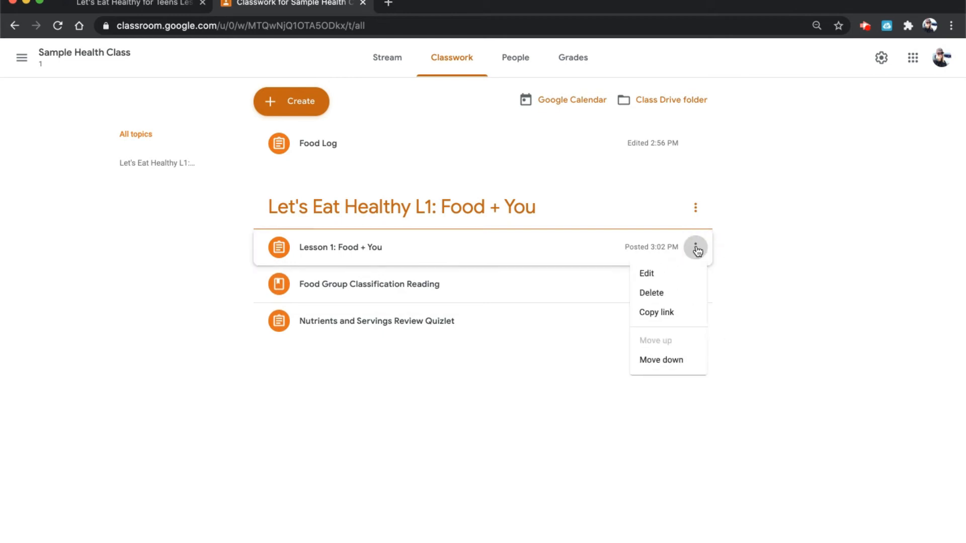
mouse_move(683, 274)
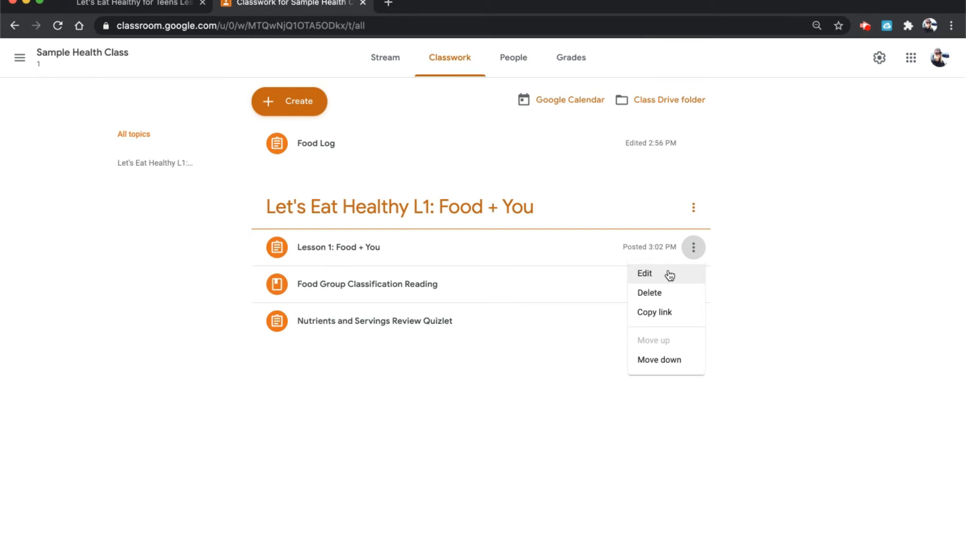
mouse_move(467, 254)
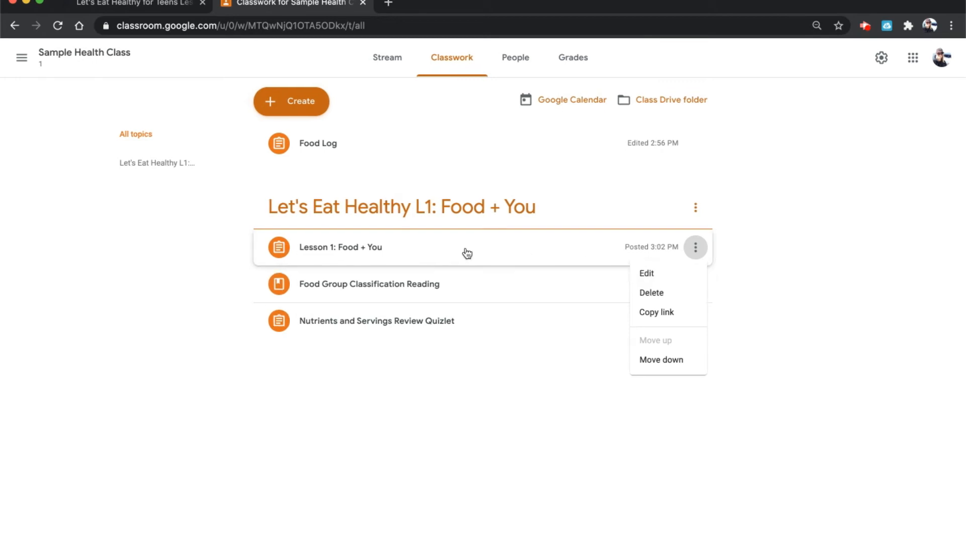
click(340, 248)
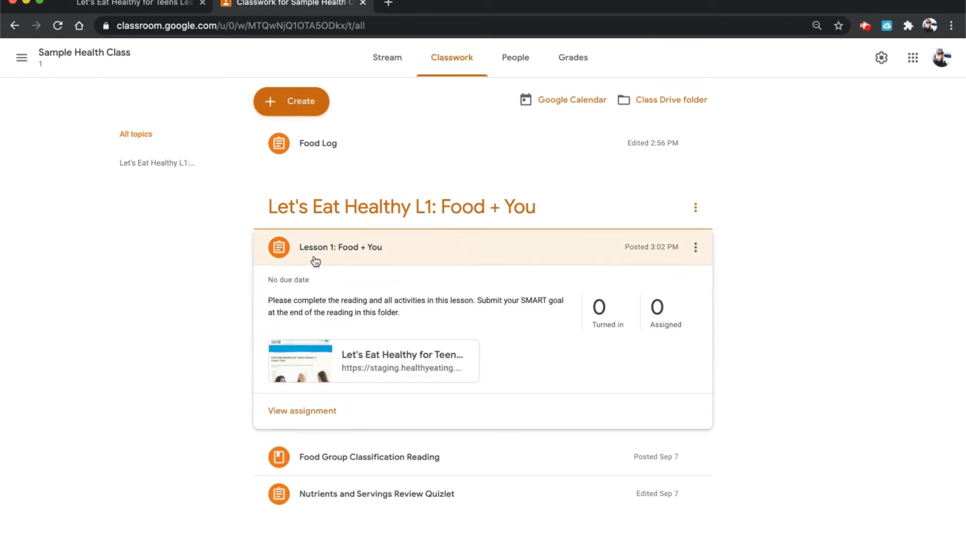
mouse_move(406, 259)
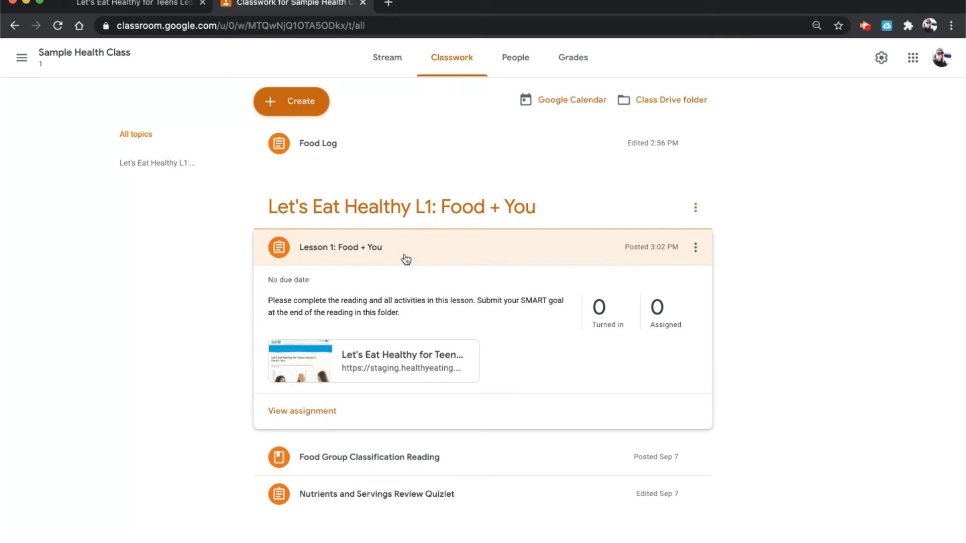
mouse_move(405, 361)
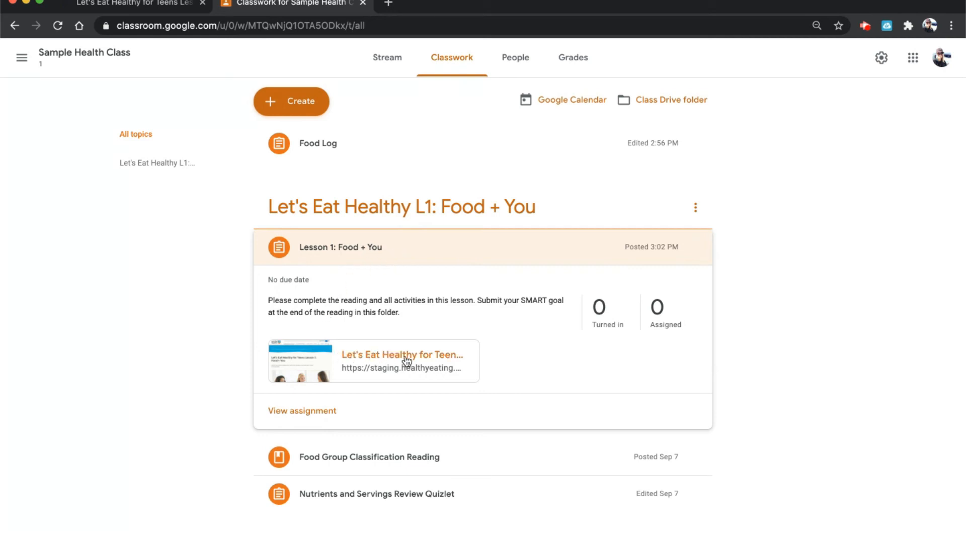
click(401, 355)
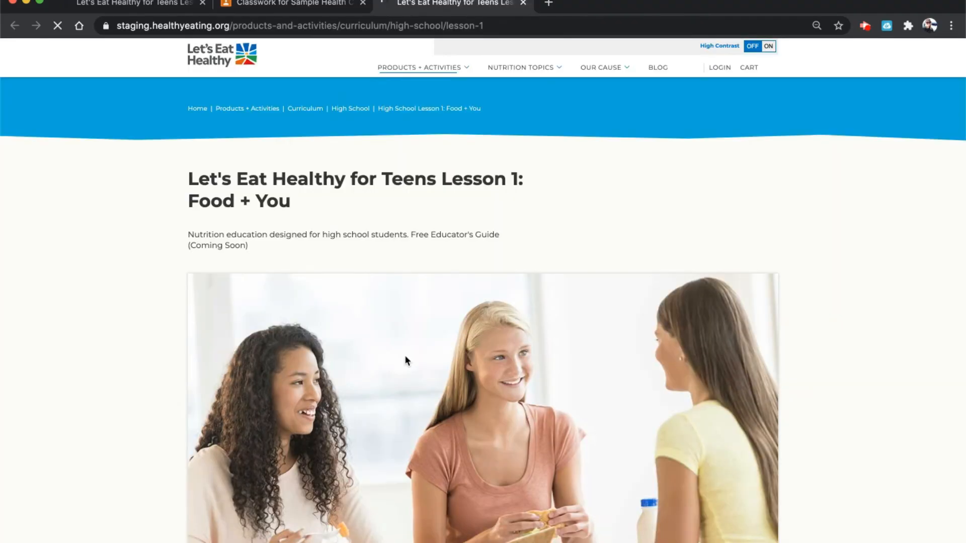
Scroll to the Apply It section and open the short survey for setting a SMART goal
scroll(down, 3)
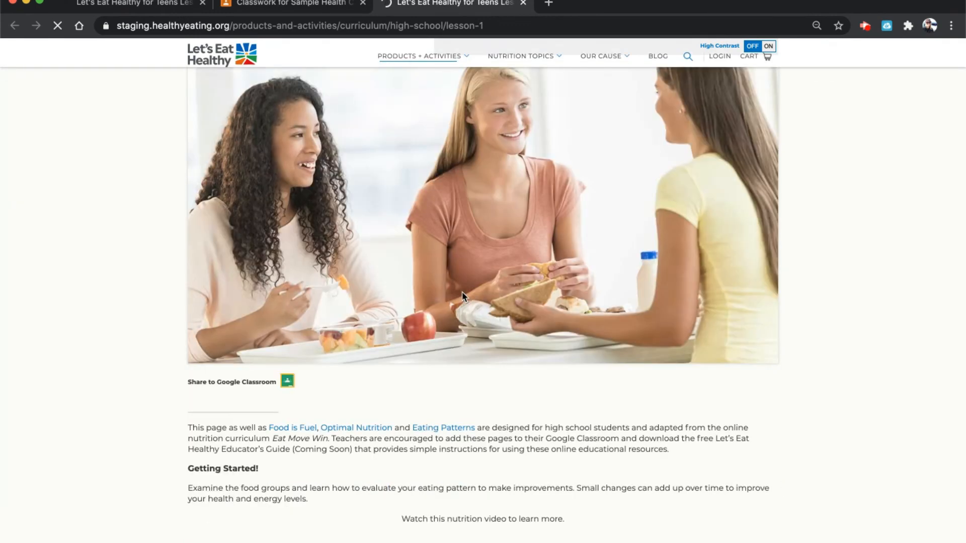
scroll(down, 3)
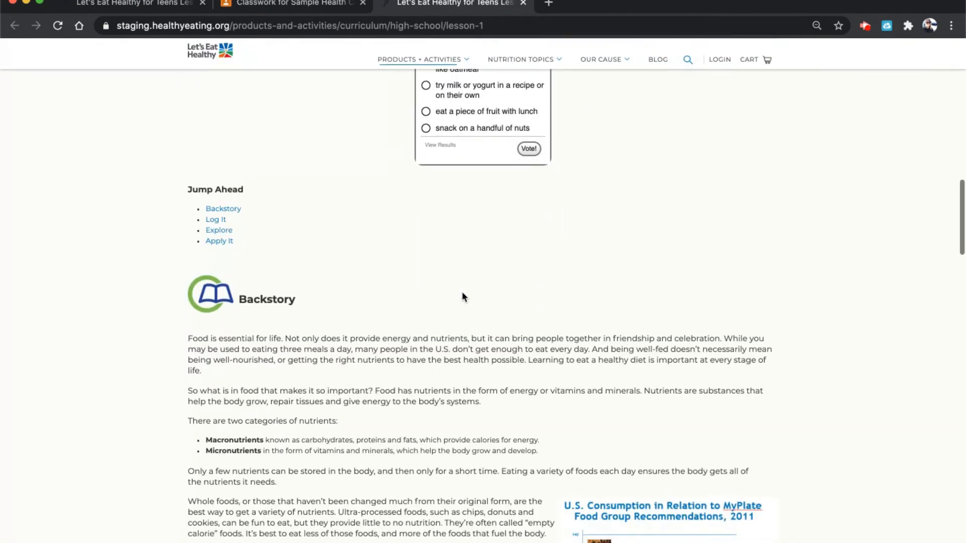
scroll(down, 3)
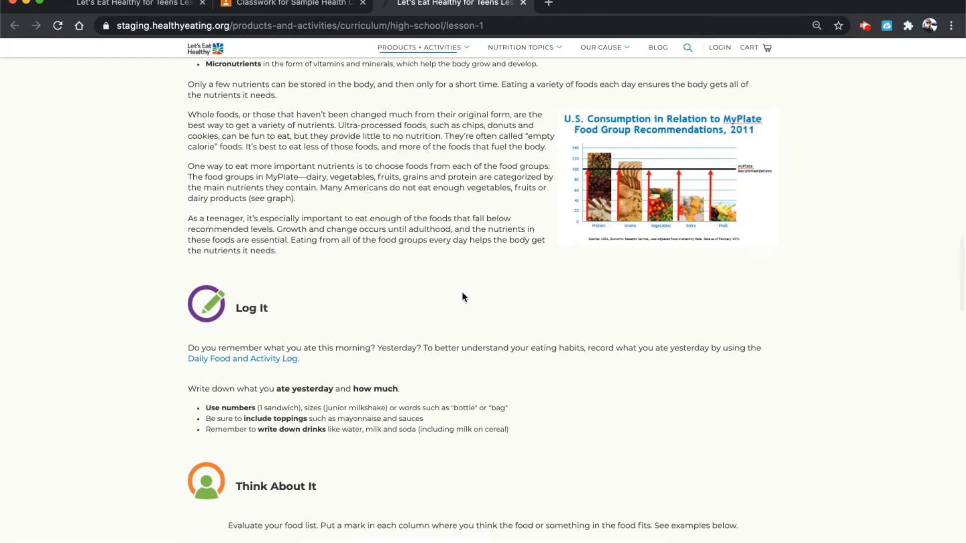
scroll(down, 3)
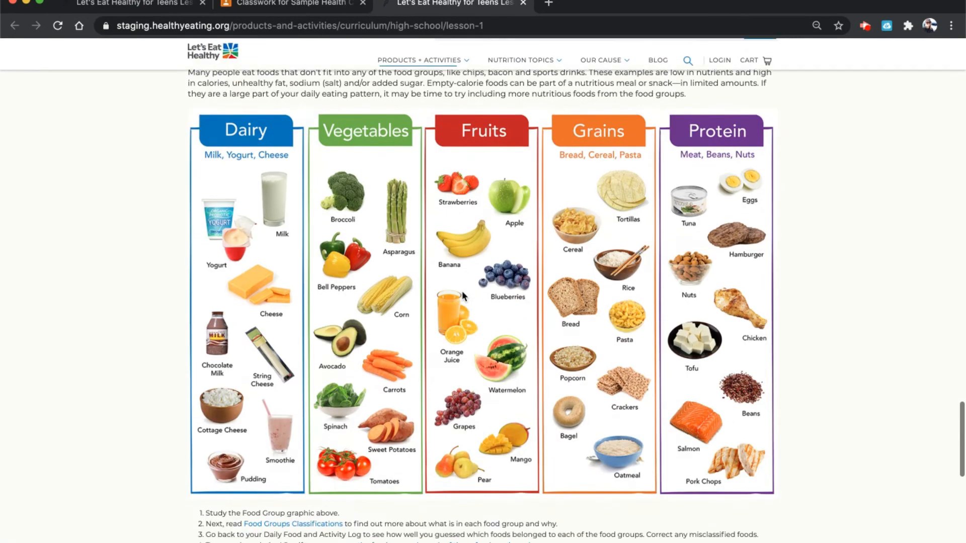
scroll(down, 3)
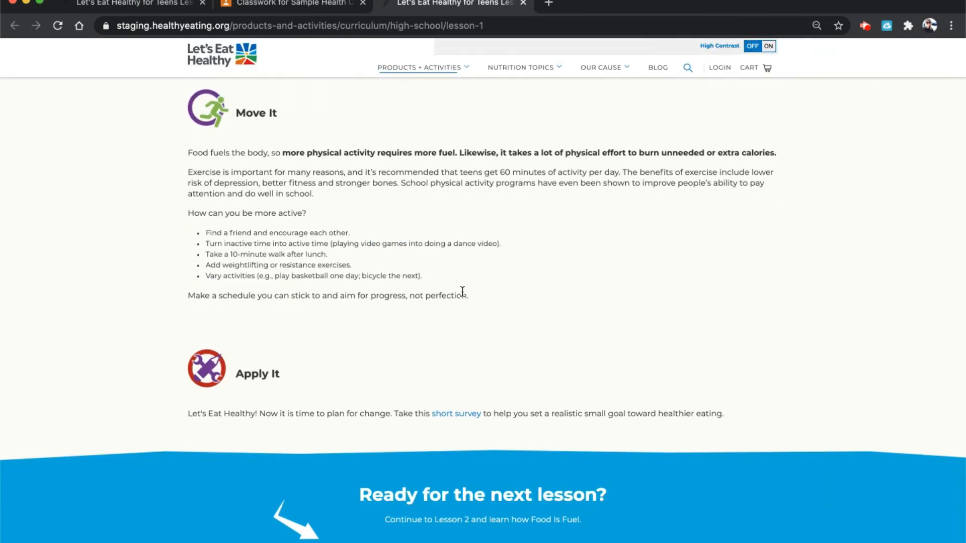
mouse_move(456, 414)
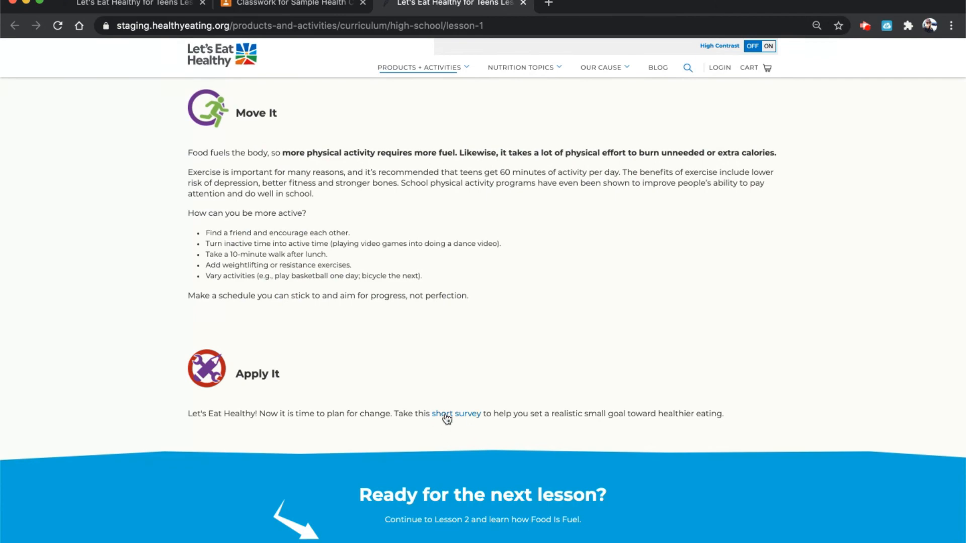
click(455, 413)
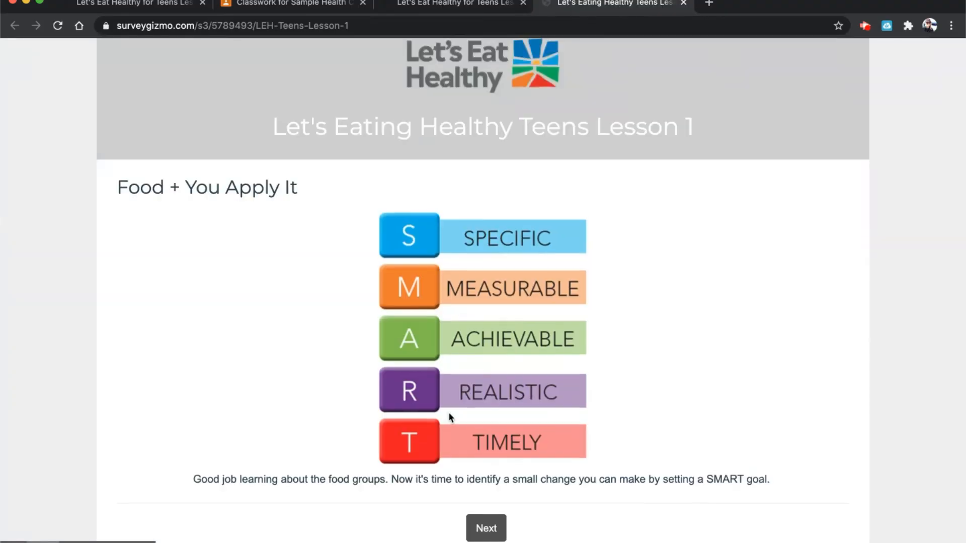
scroll(down, 3)
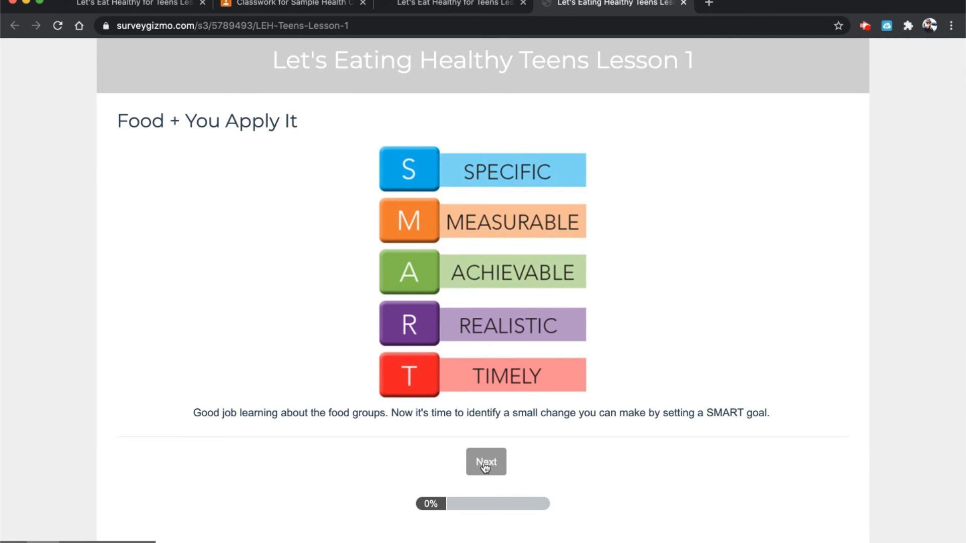
mouse_move(443, 17)
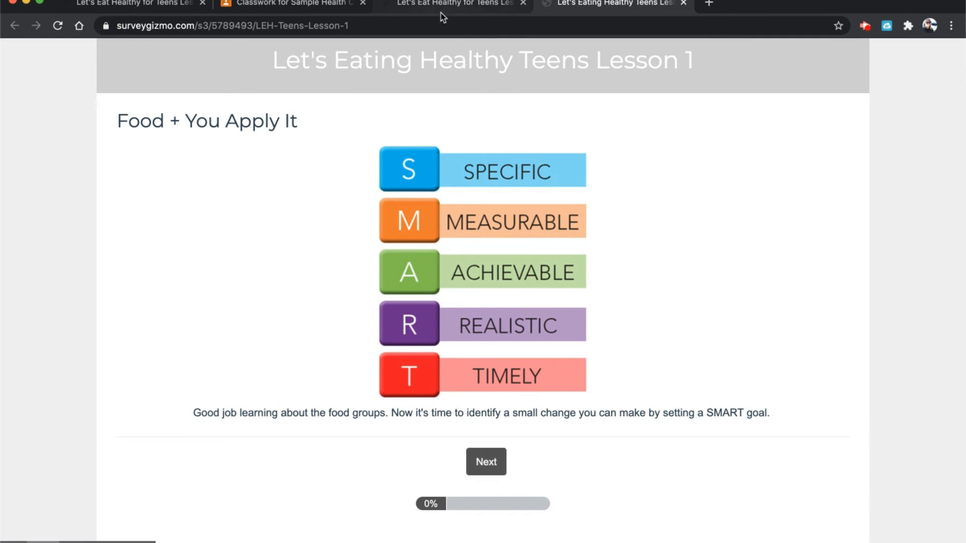
Return to the Classroom tab and collapse the Lesson 1 assignment details
click(290, 4)
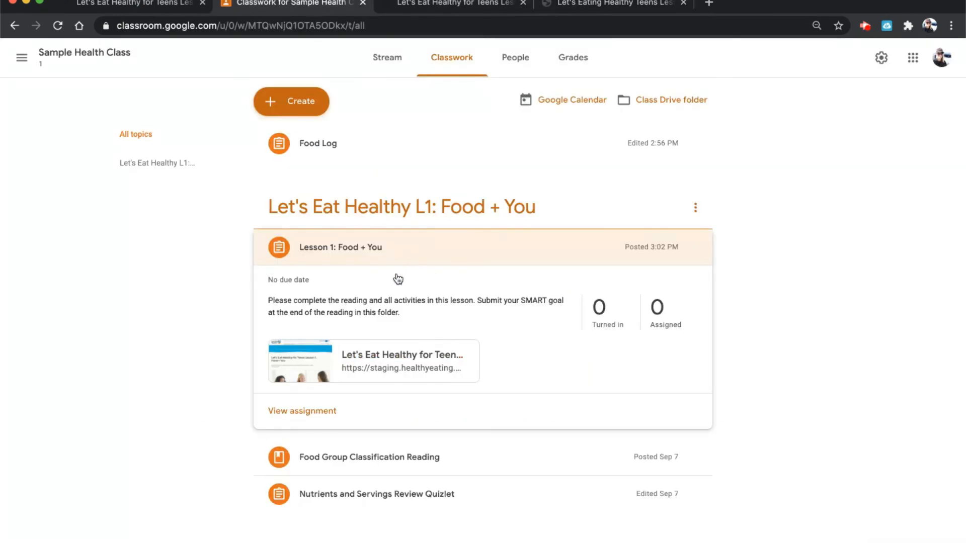
click(340, 247)
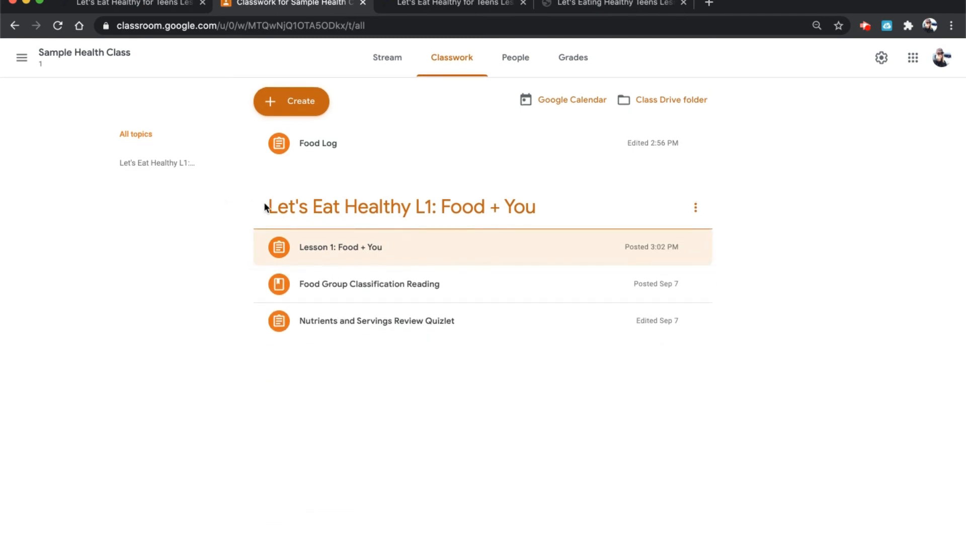
mouse_move(213, 402)
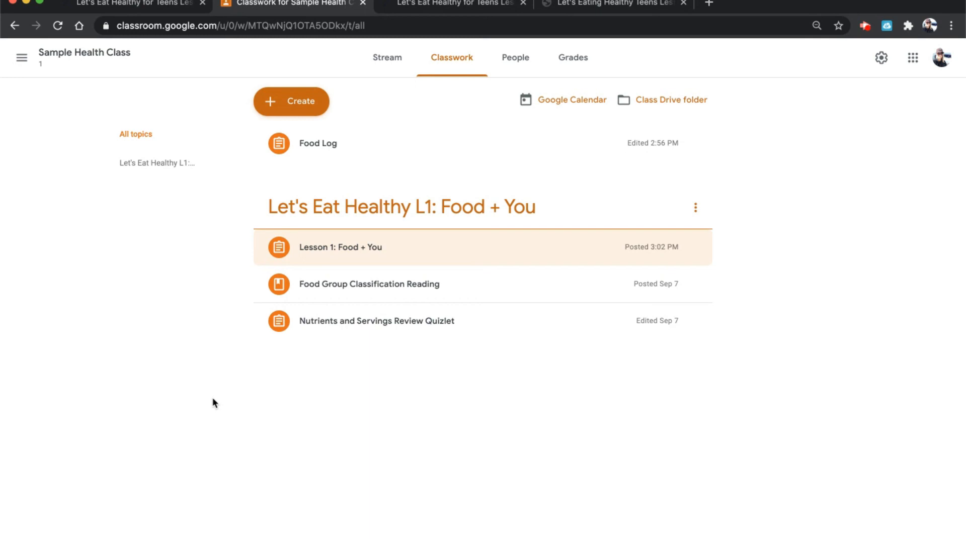
mouse_move(246, 216)
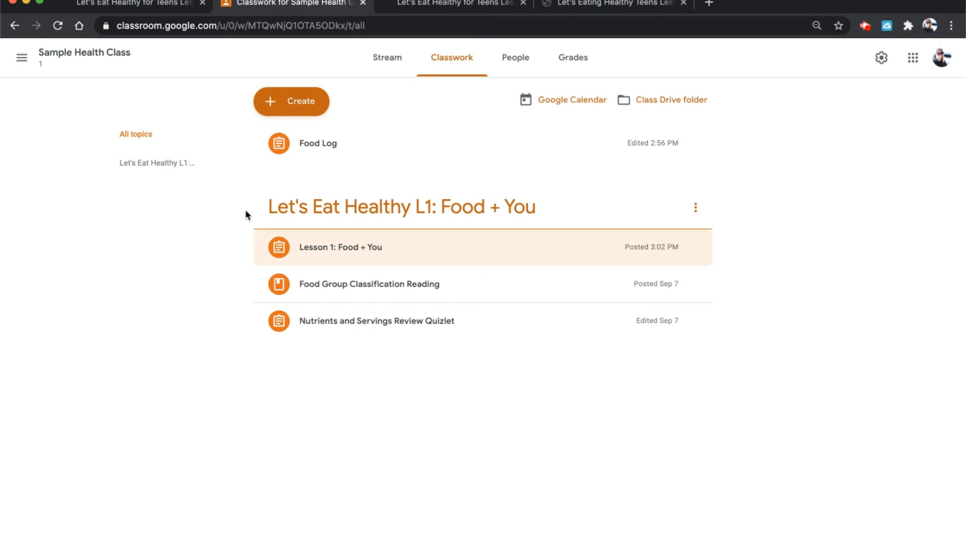
mouse_move(265, 202)
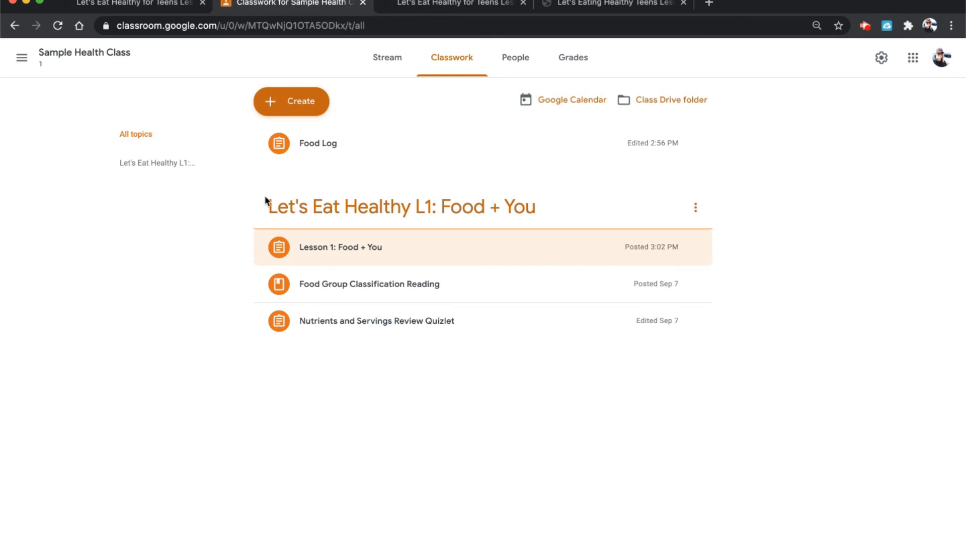
mouse_move(310, 254)
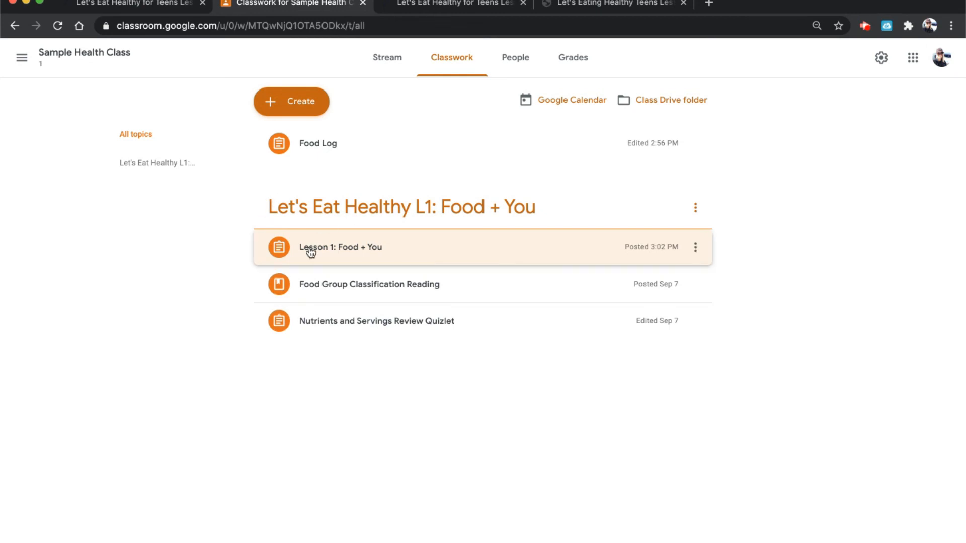
mouse_move(307, 296)
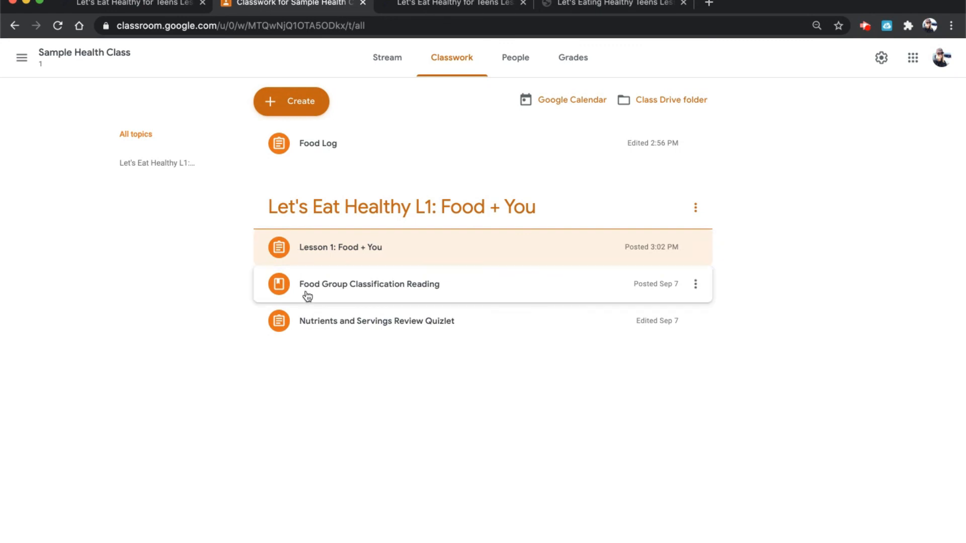